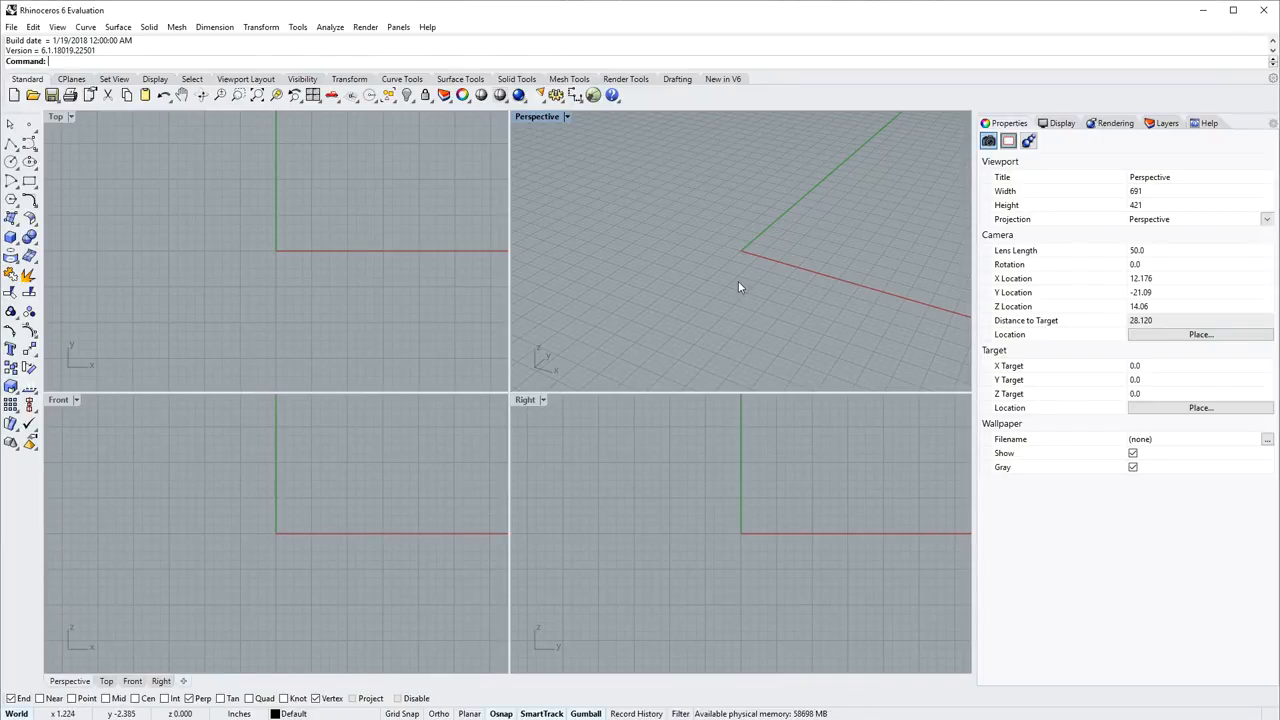
mouse_move(728, 288)
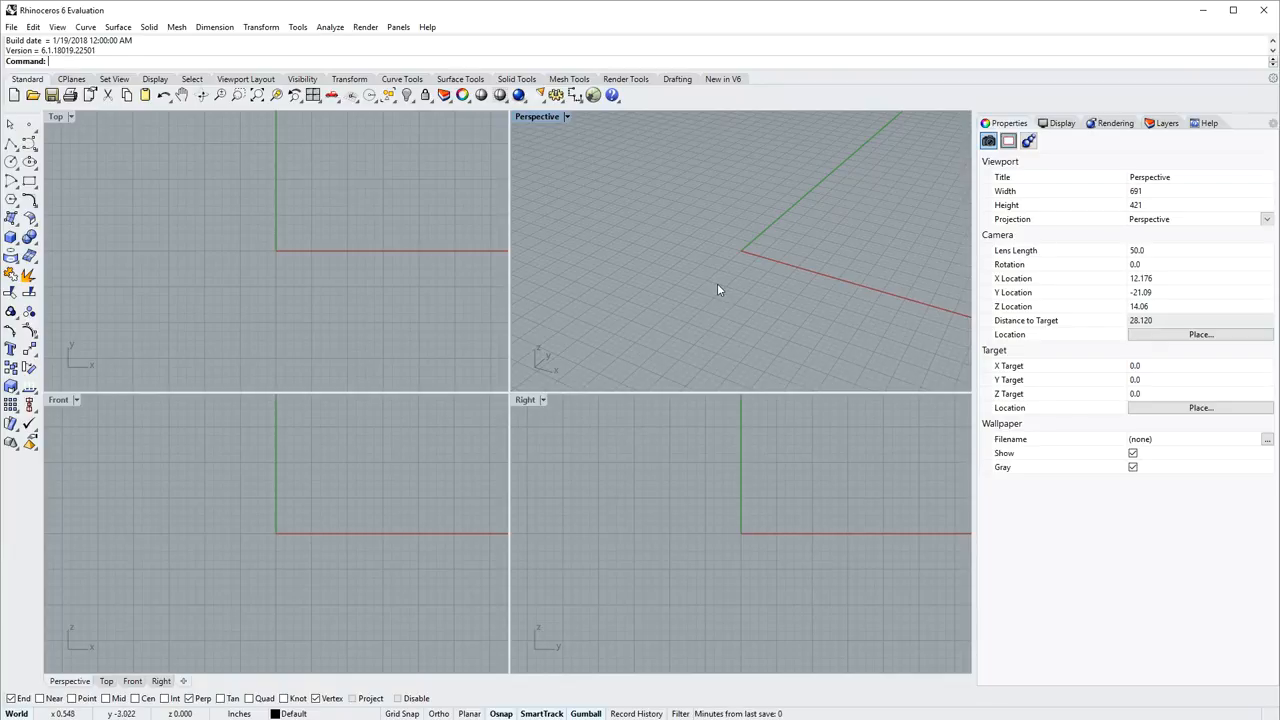
mouse_move(716, 288)
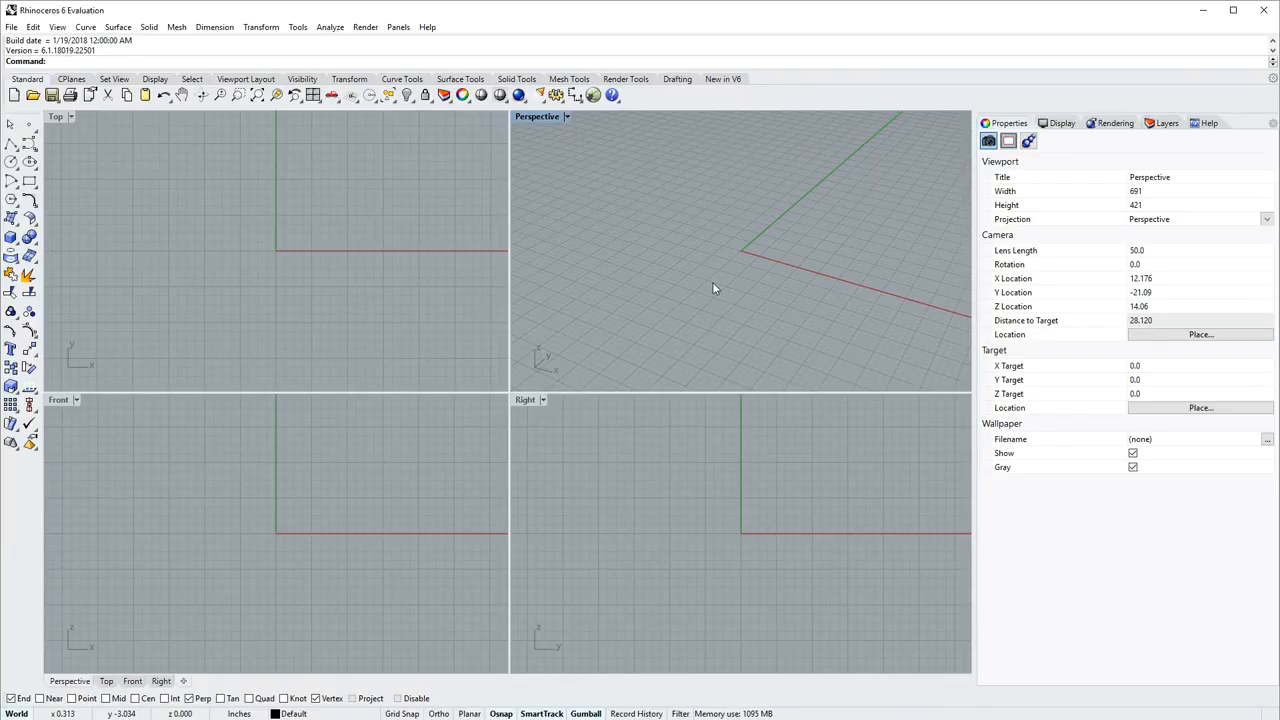
mouse_move(512, 204)
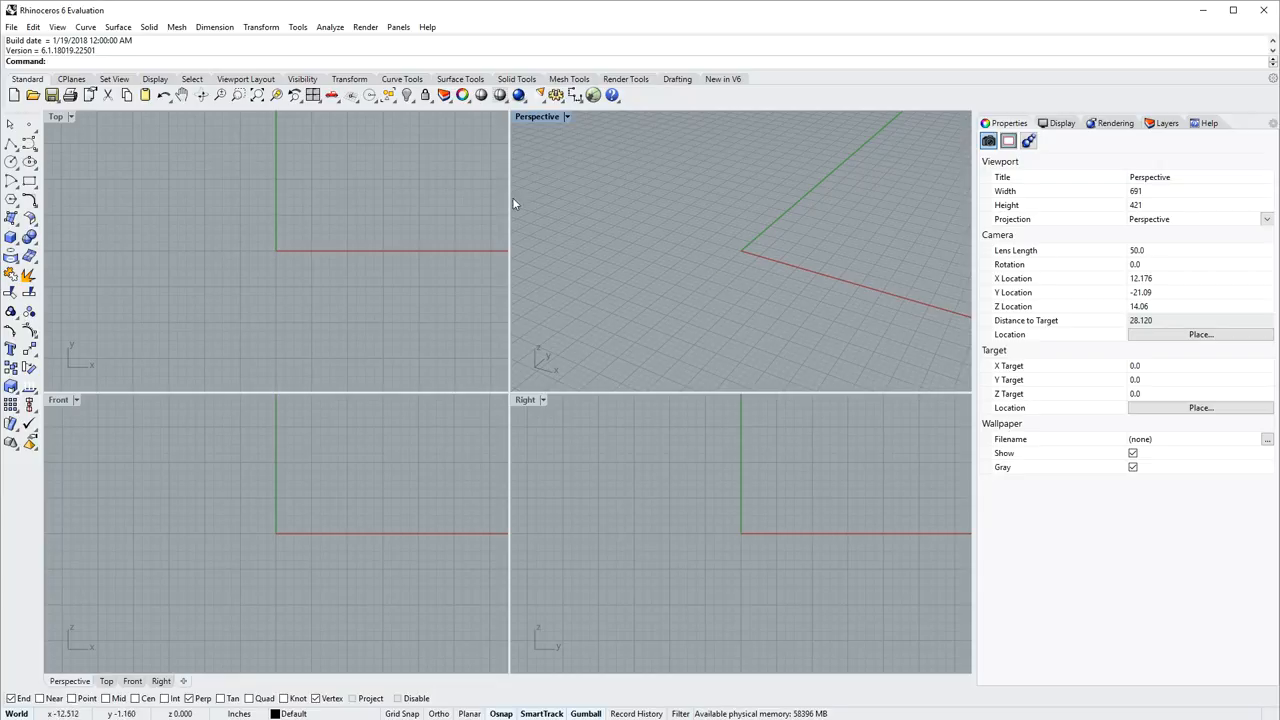
Start a new document from a template and launch the Cylinder tool.
click(14, 94)
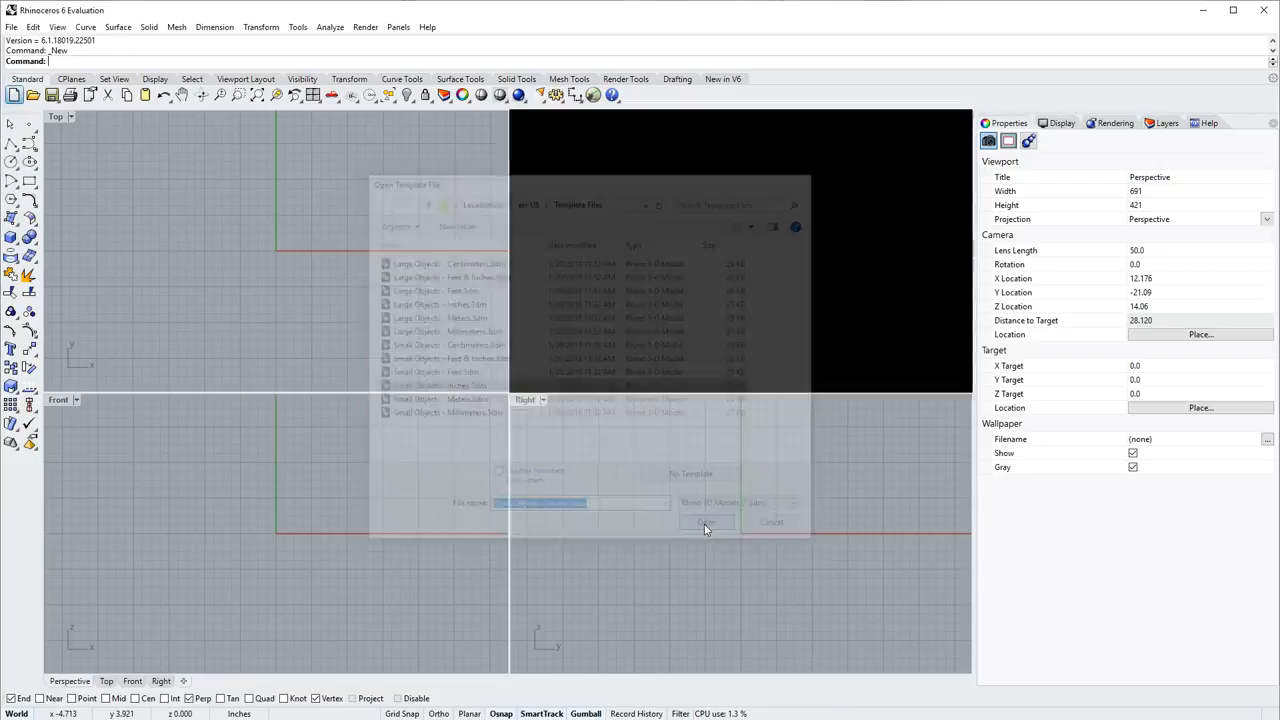
click(708, 520)
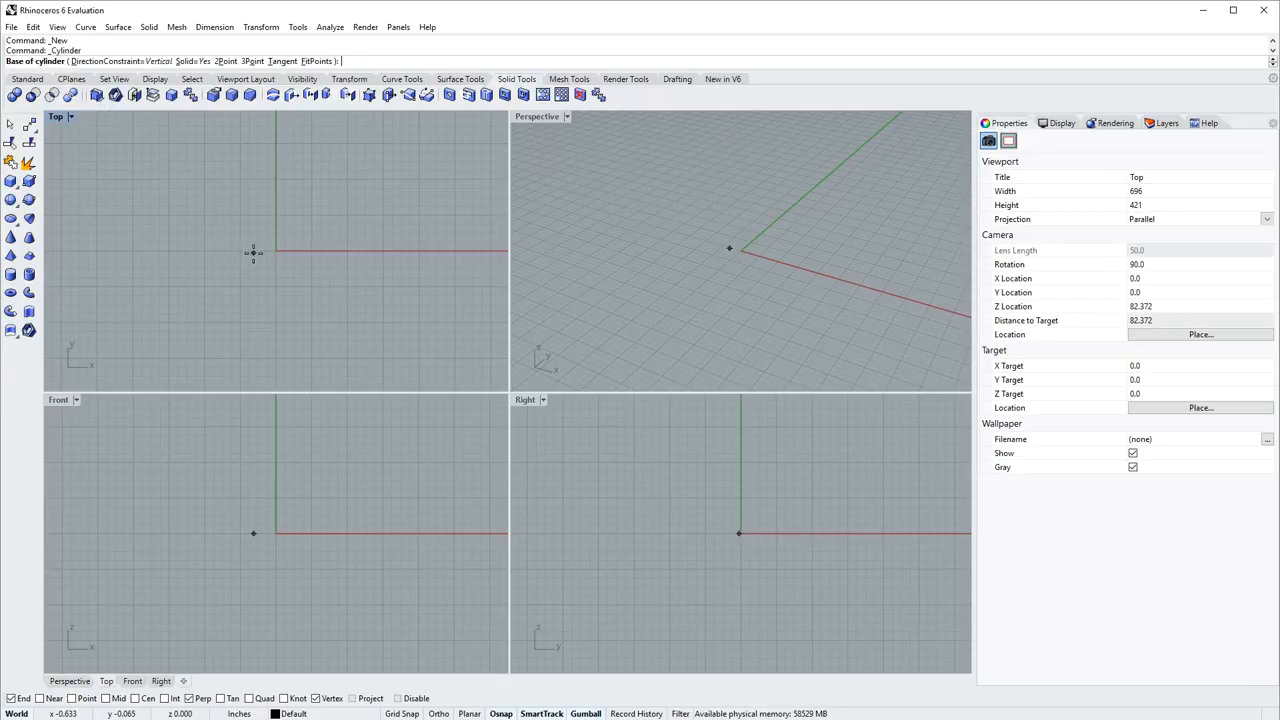
Place the cylinder's base at the origin and reach the Perspective view's display menu.
click(252, 252)
text(6)
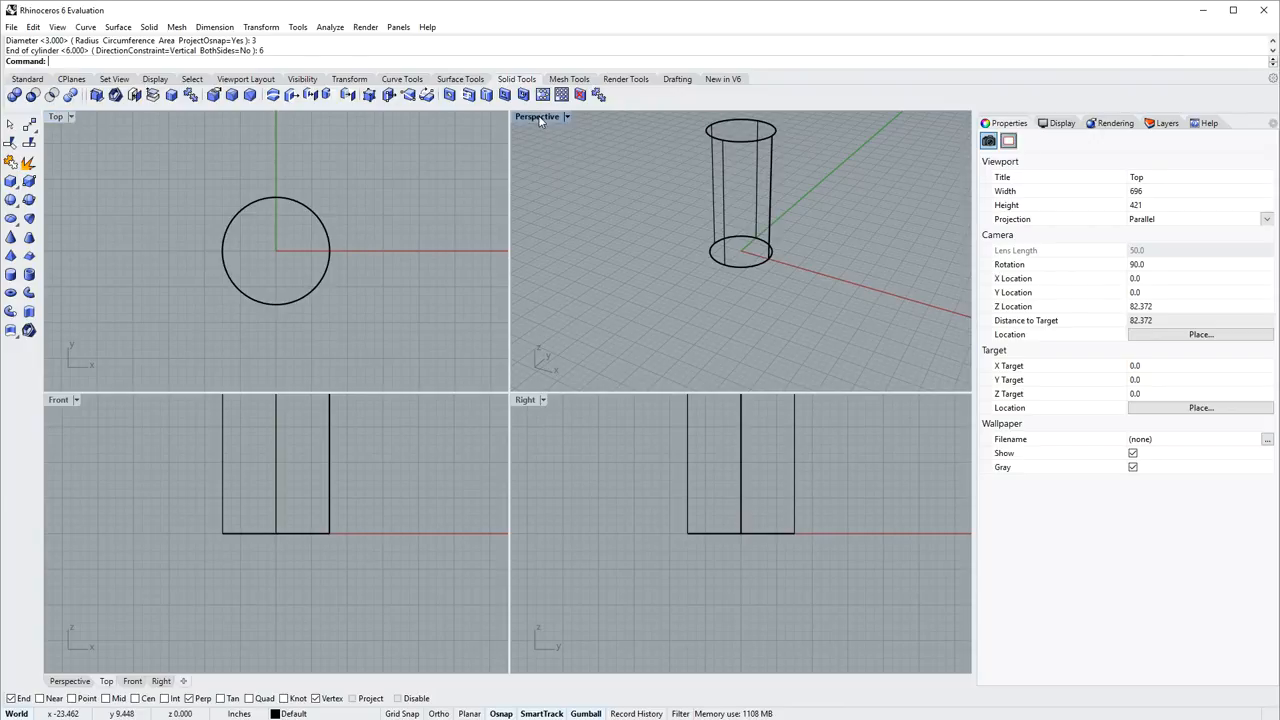
click(70, 116)
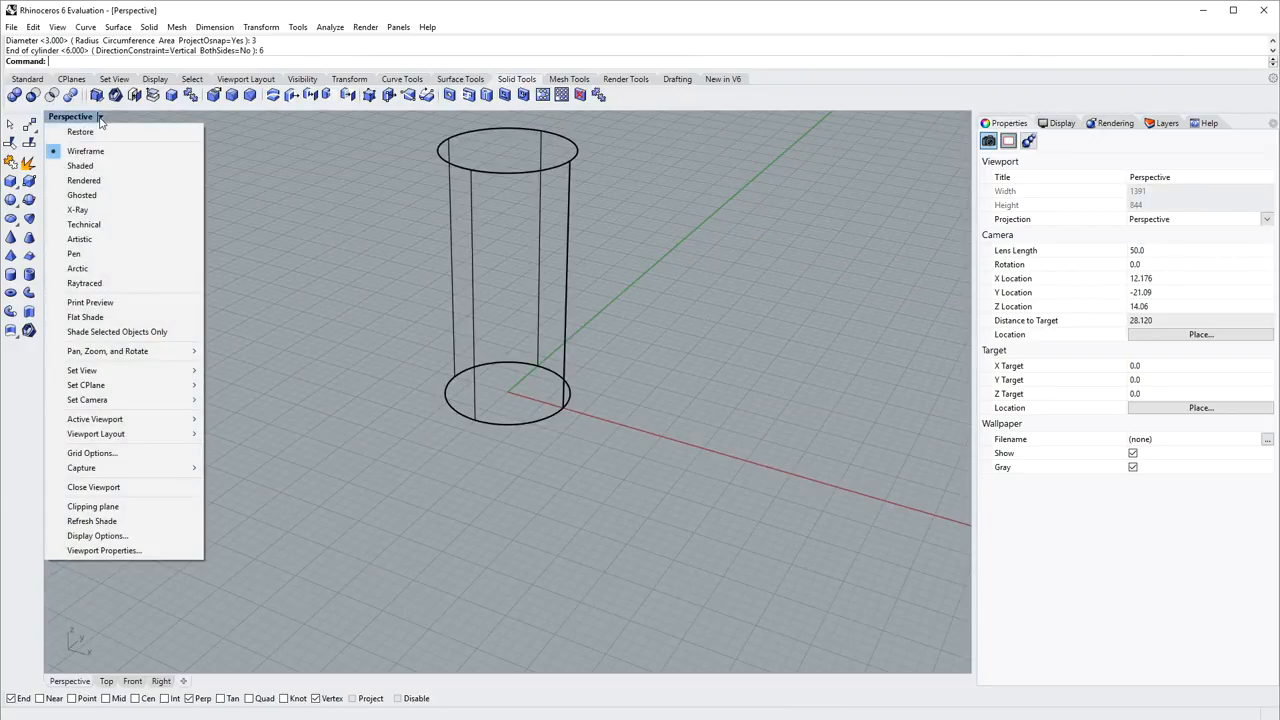
Show the cylinder shaded and select it for tapering toward the base.
click(80, 164)
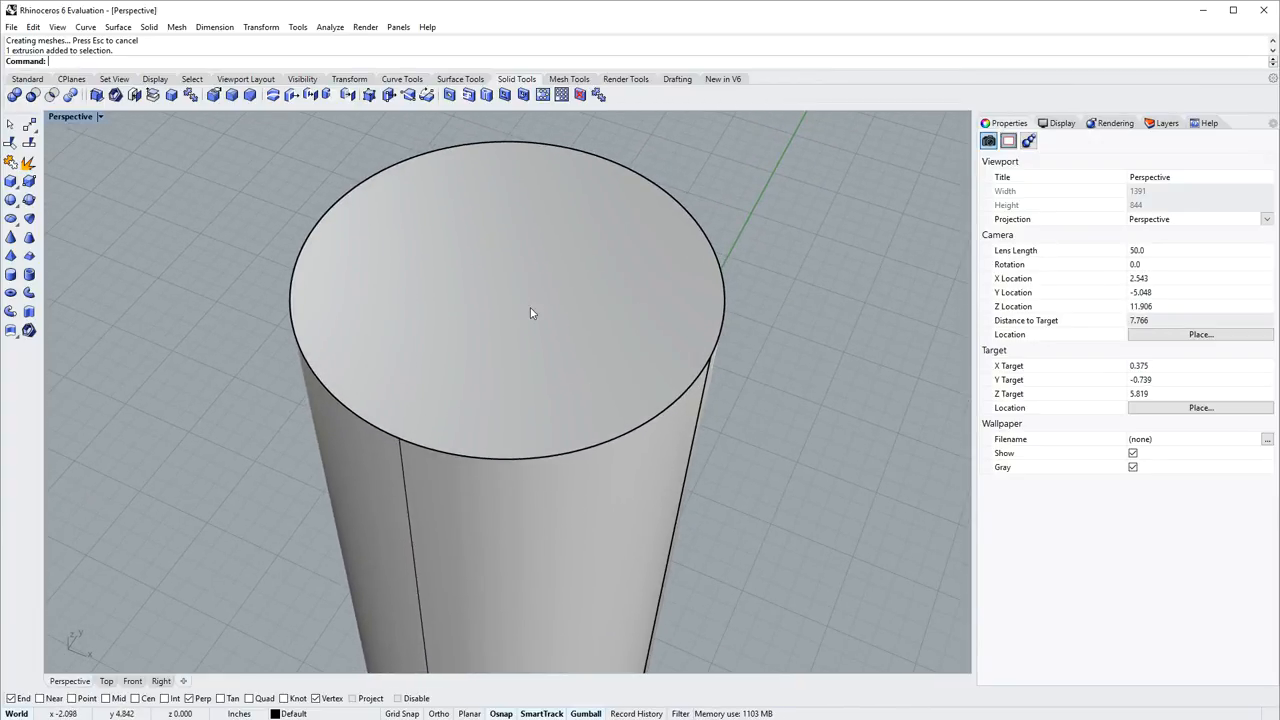
click(530, 312)
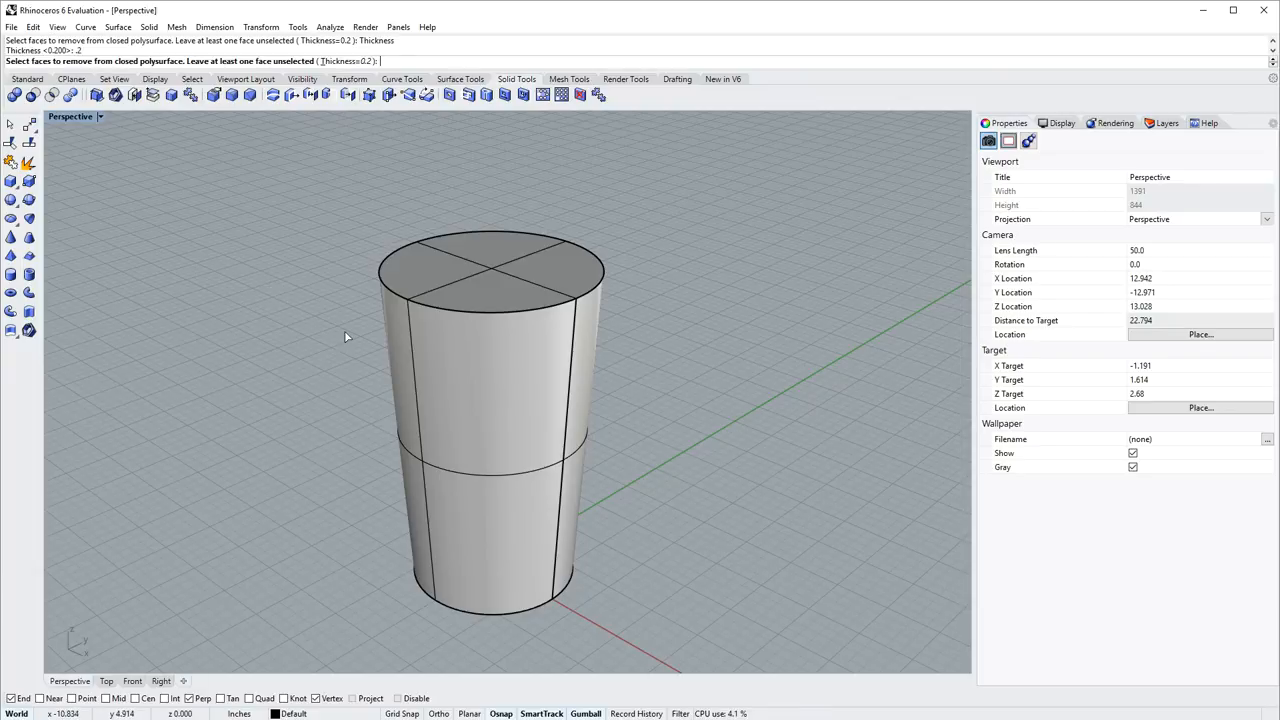
Shell the cup by removing its top face, leaving thin walls and an open rim.
drag(344, 336, 508, 326)
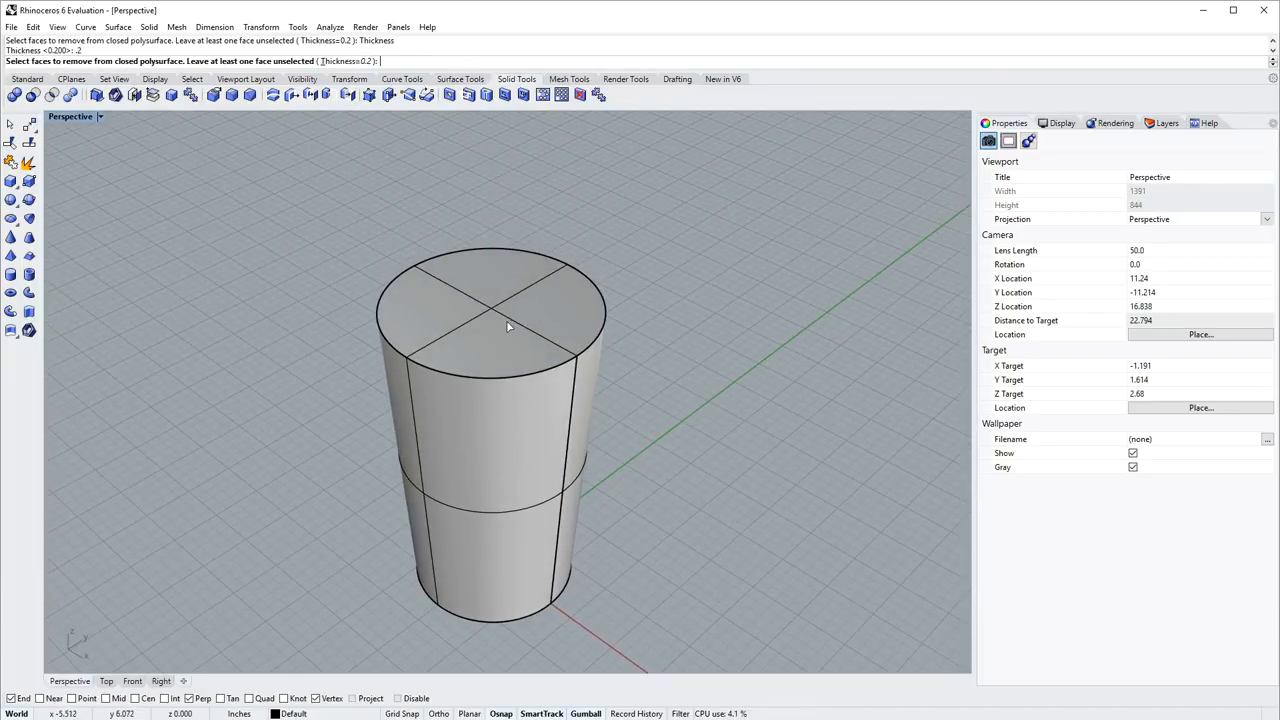
click(508, 326)
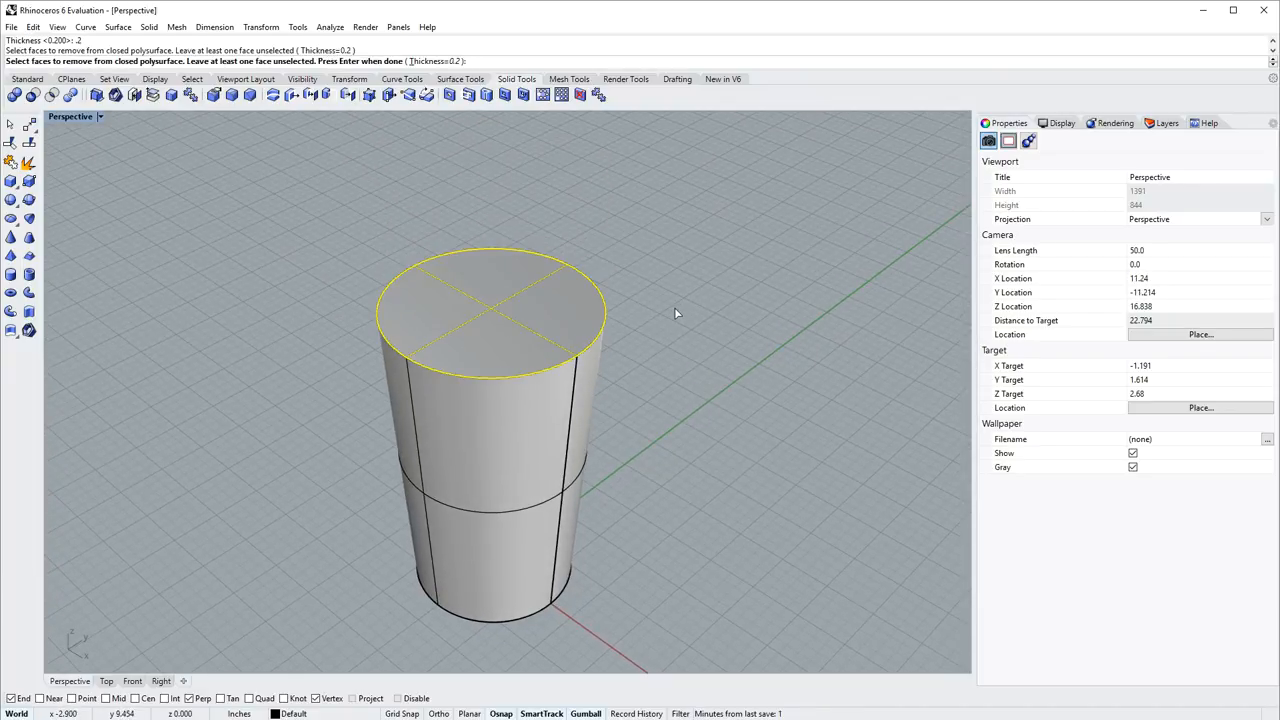
key(Enter)
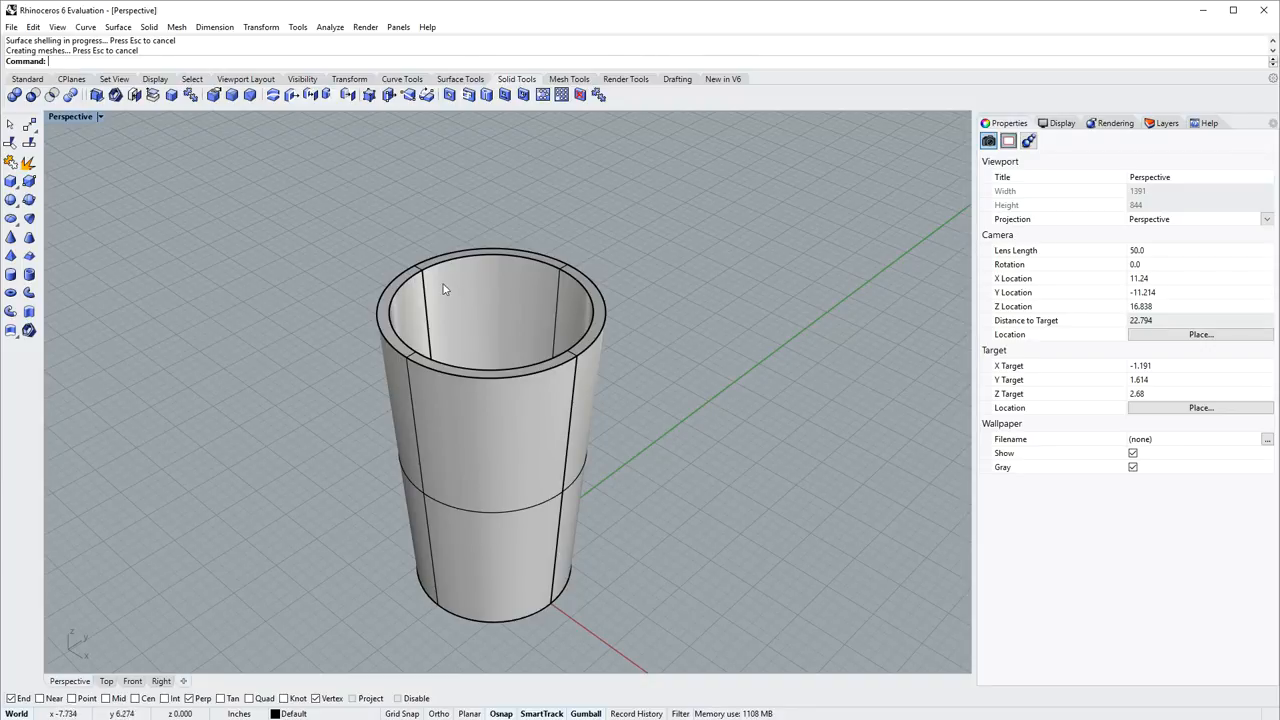
click(70, 116)
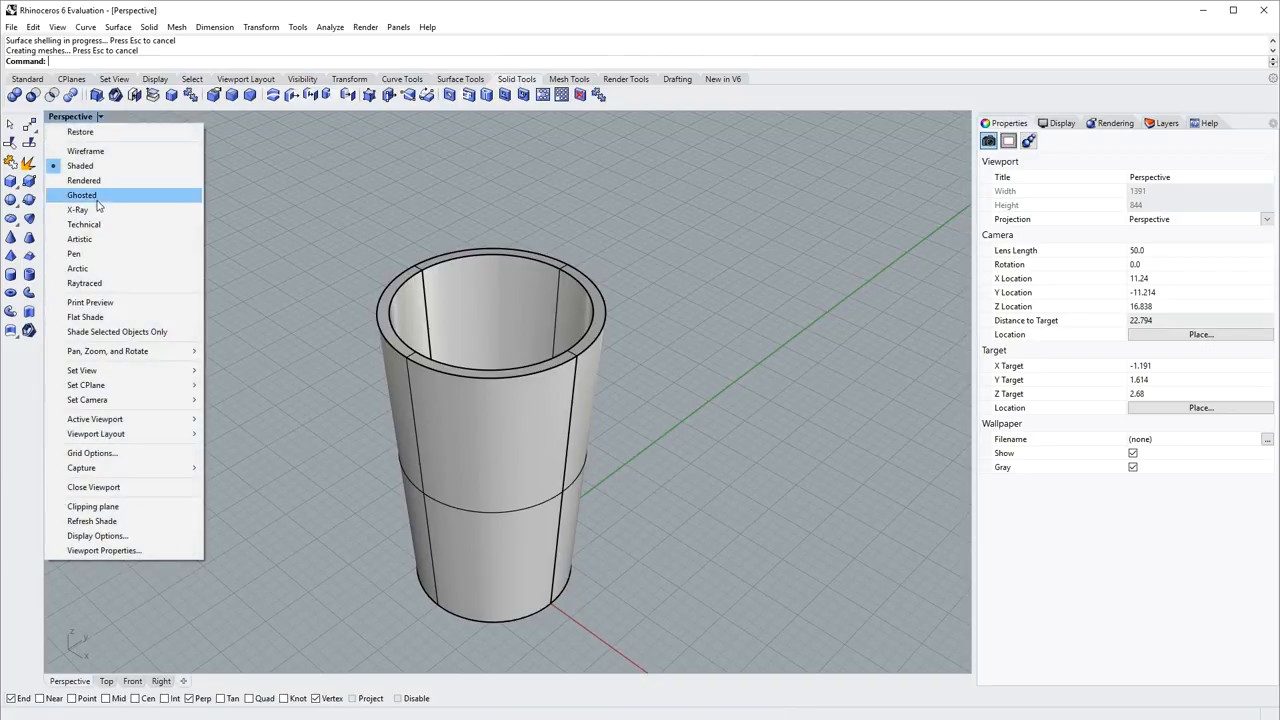
Reapply shaded display and pick the cup's inner floor to raise it.
click(82, 196)
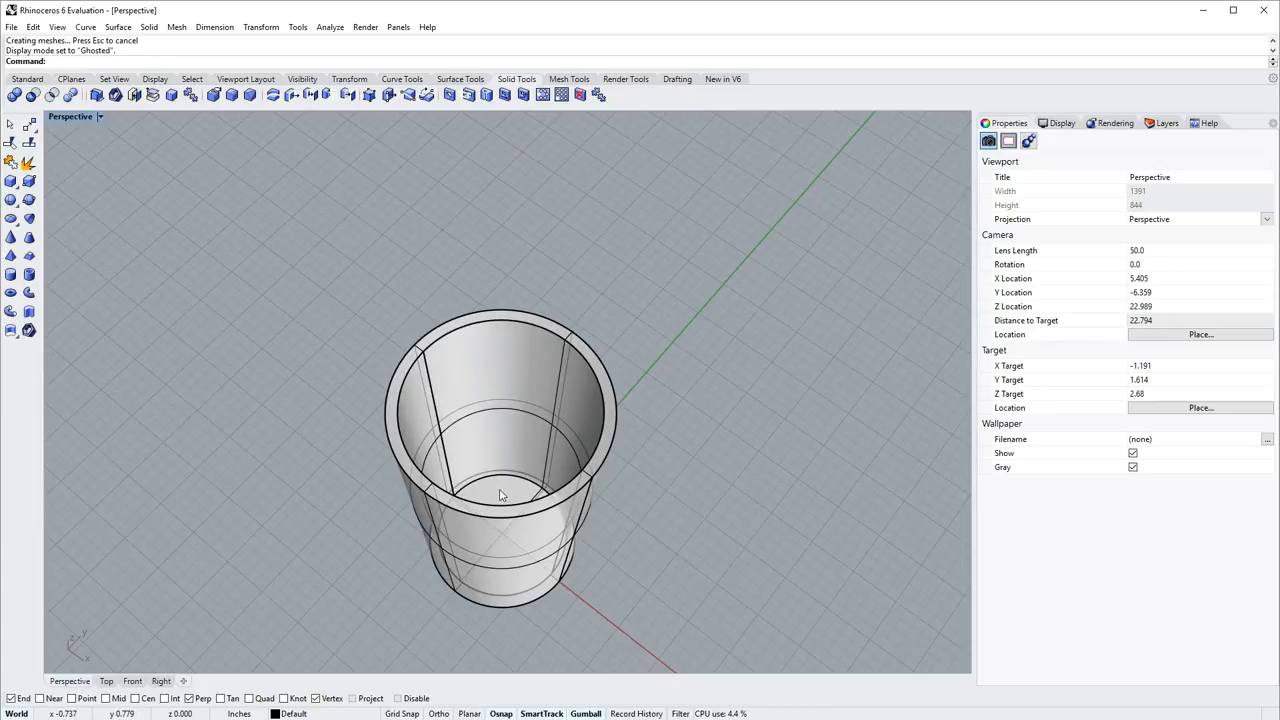
click(504, 496)
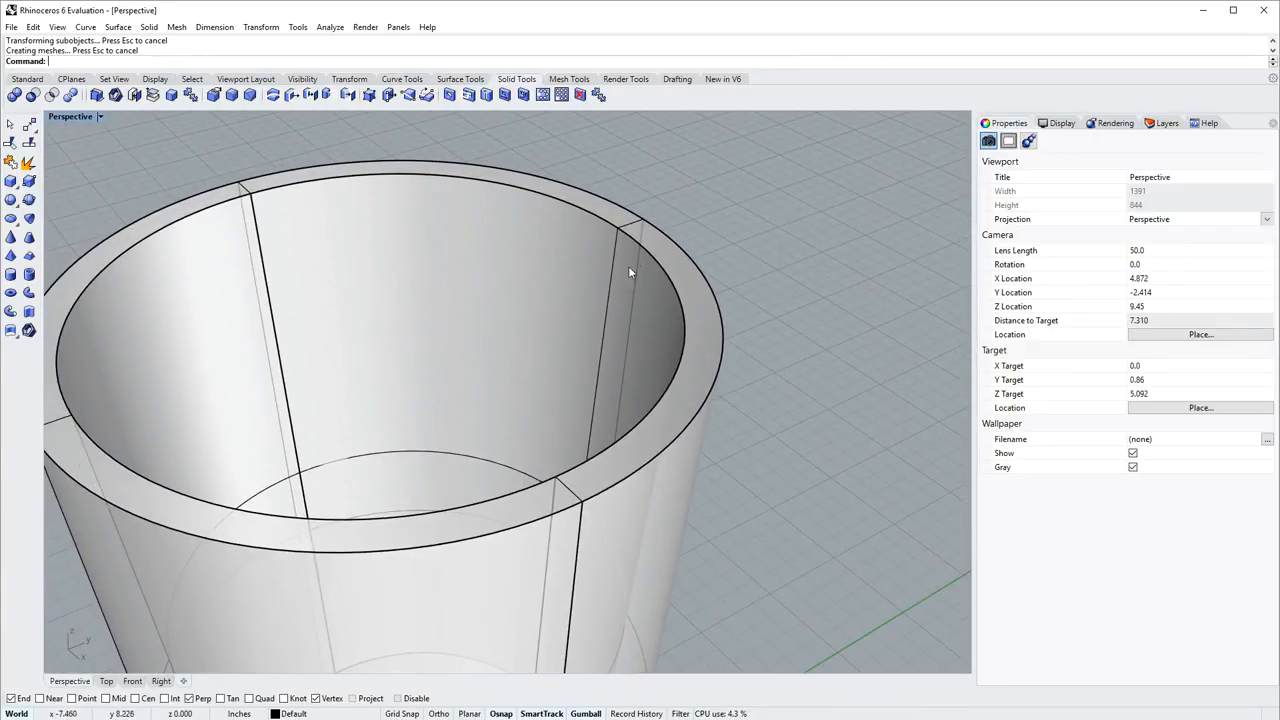
mouse_move(770, 360)
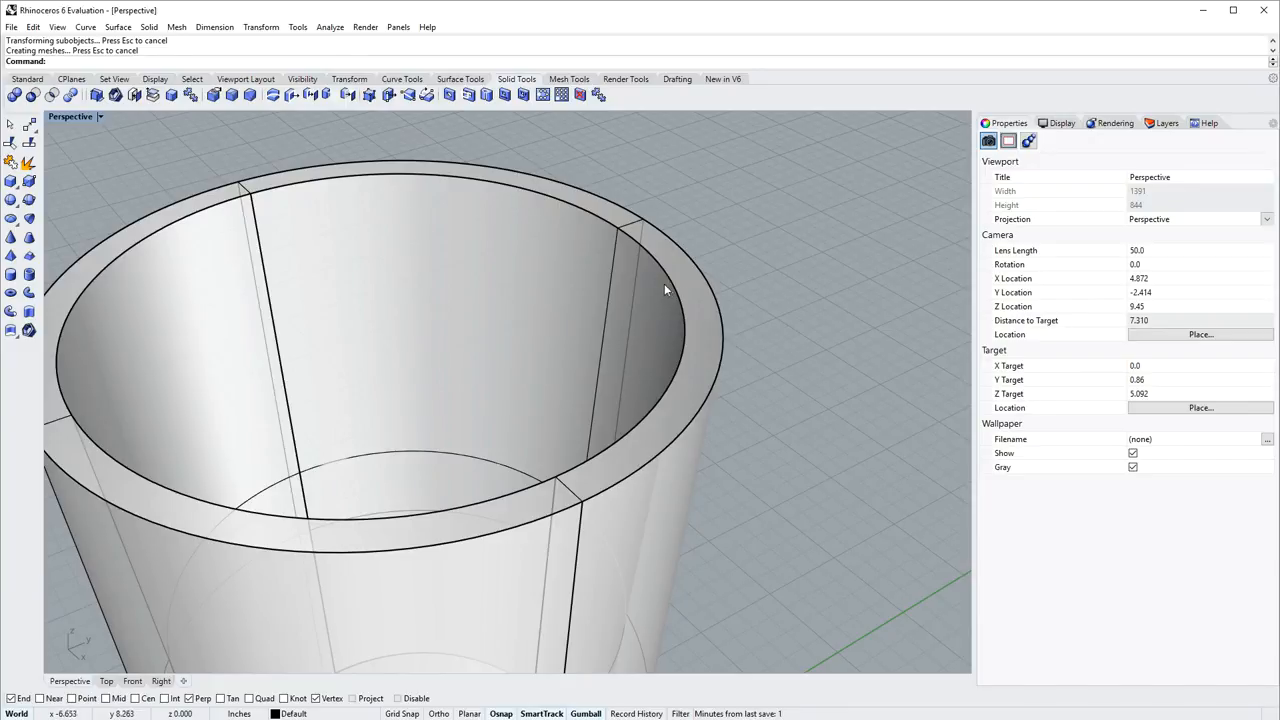
mouse_move(728, 328)
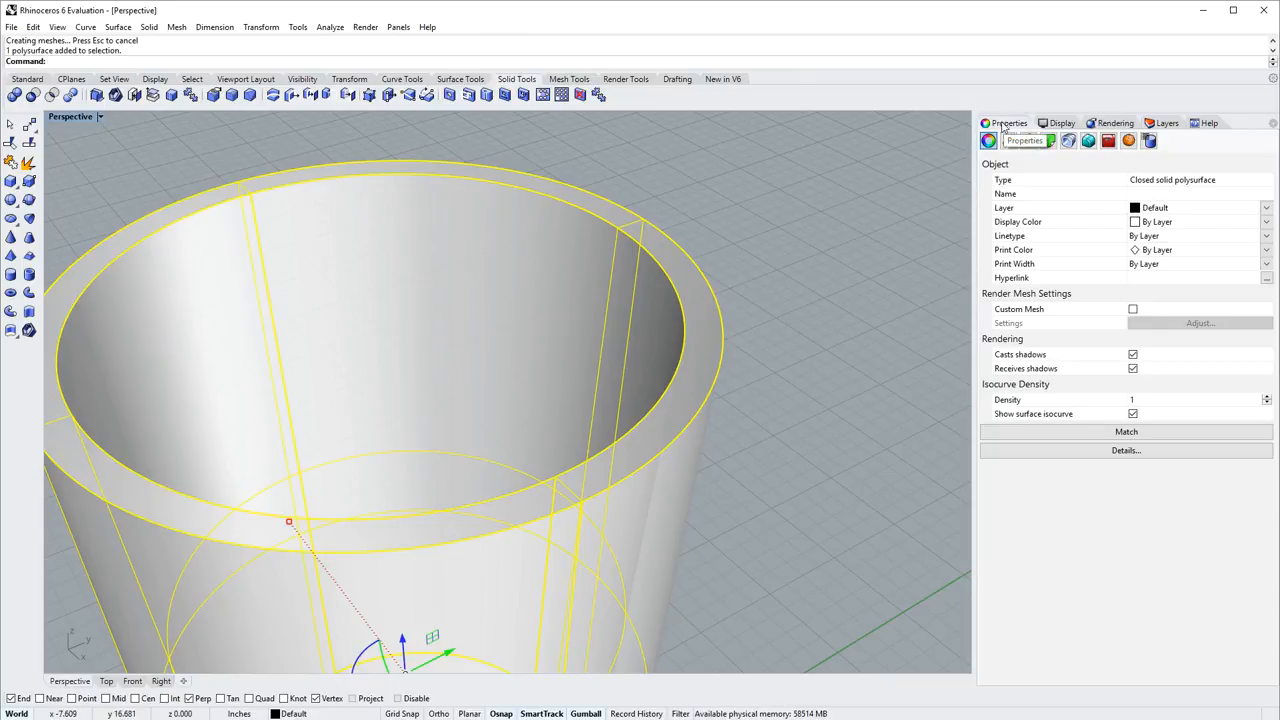
mouse_move(1088, 140)
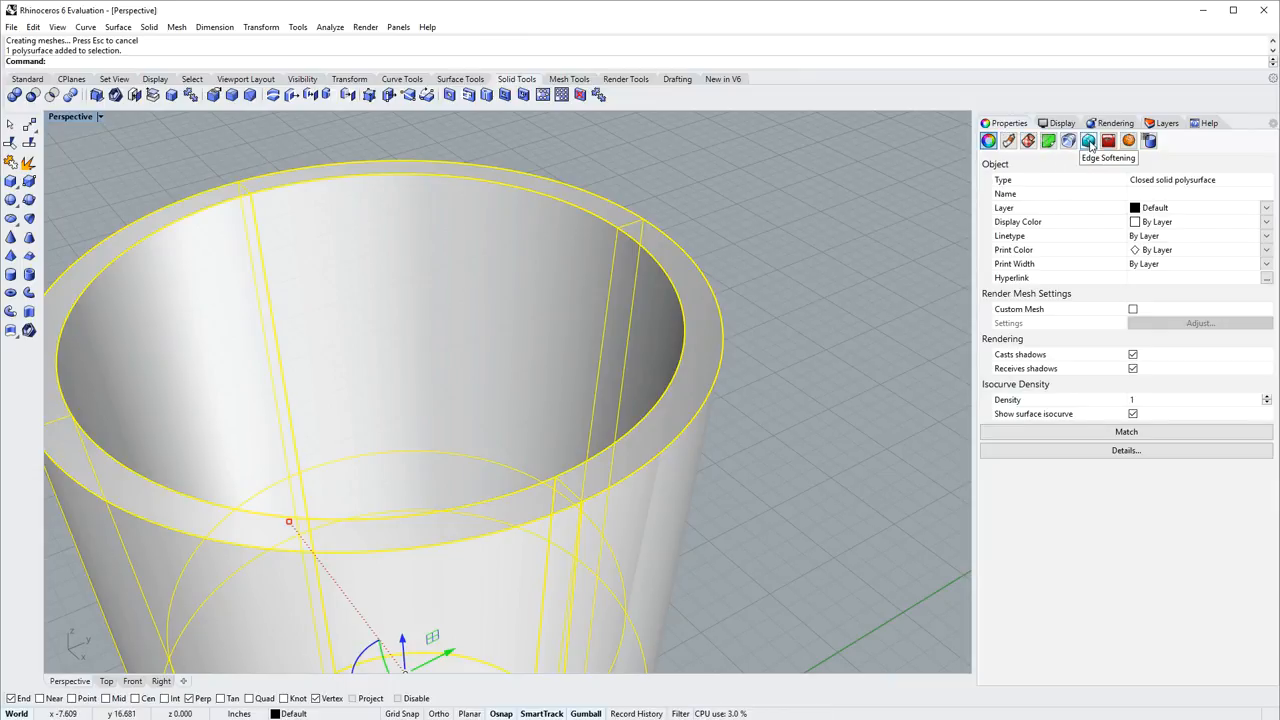
Enable Edge Softening on the cup in the Properties panel.
click(1088, 140)
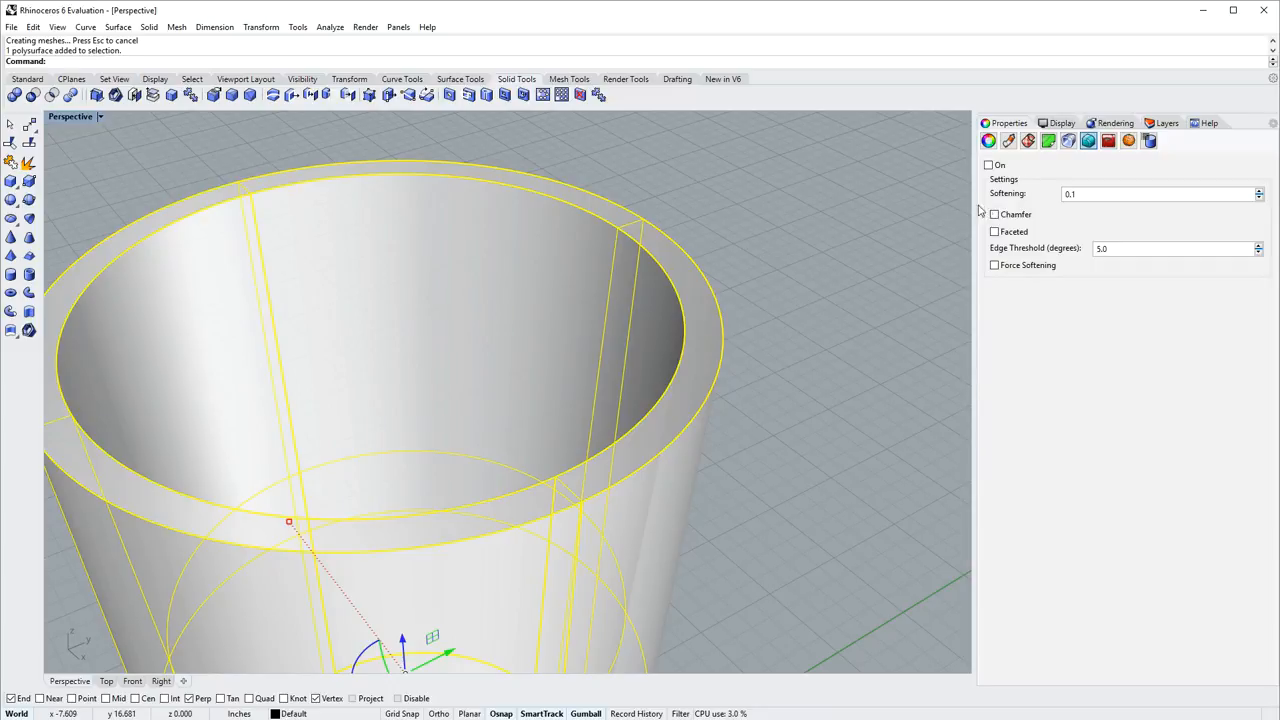
click(988, 164)
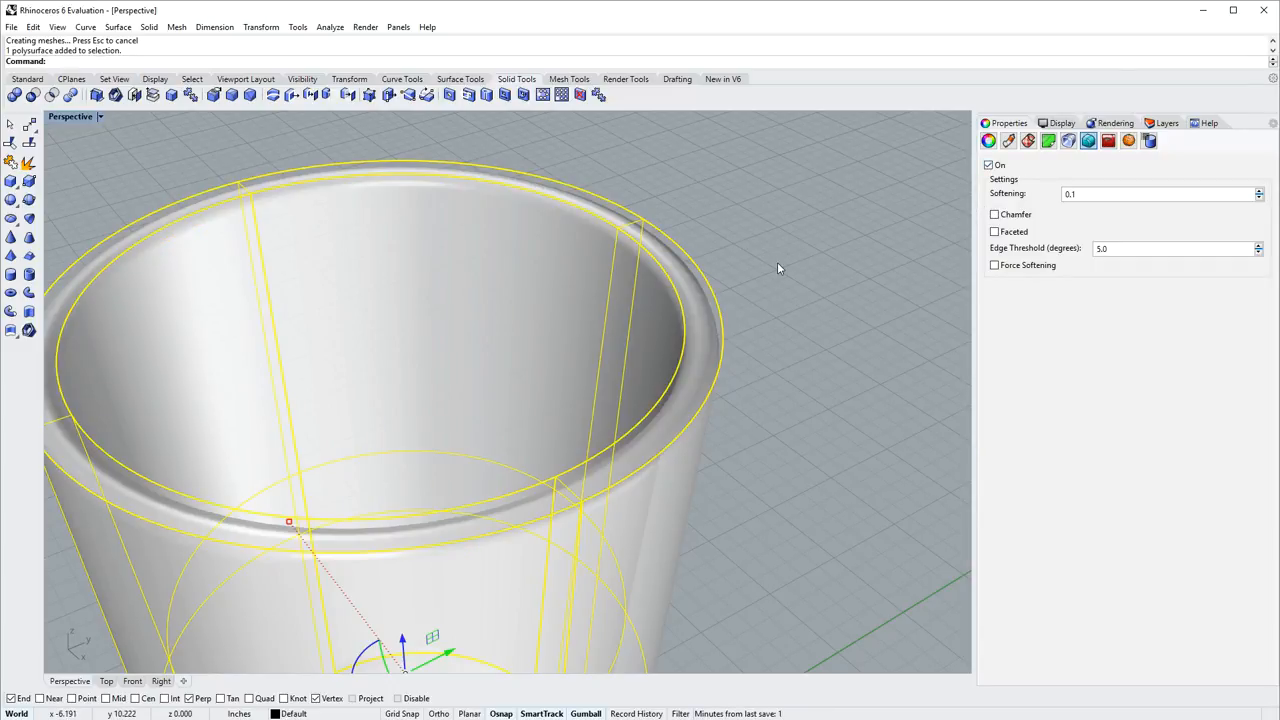
mouse_move(768, 280)
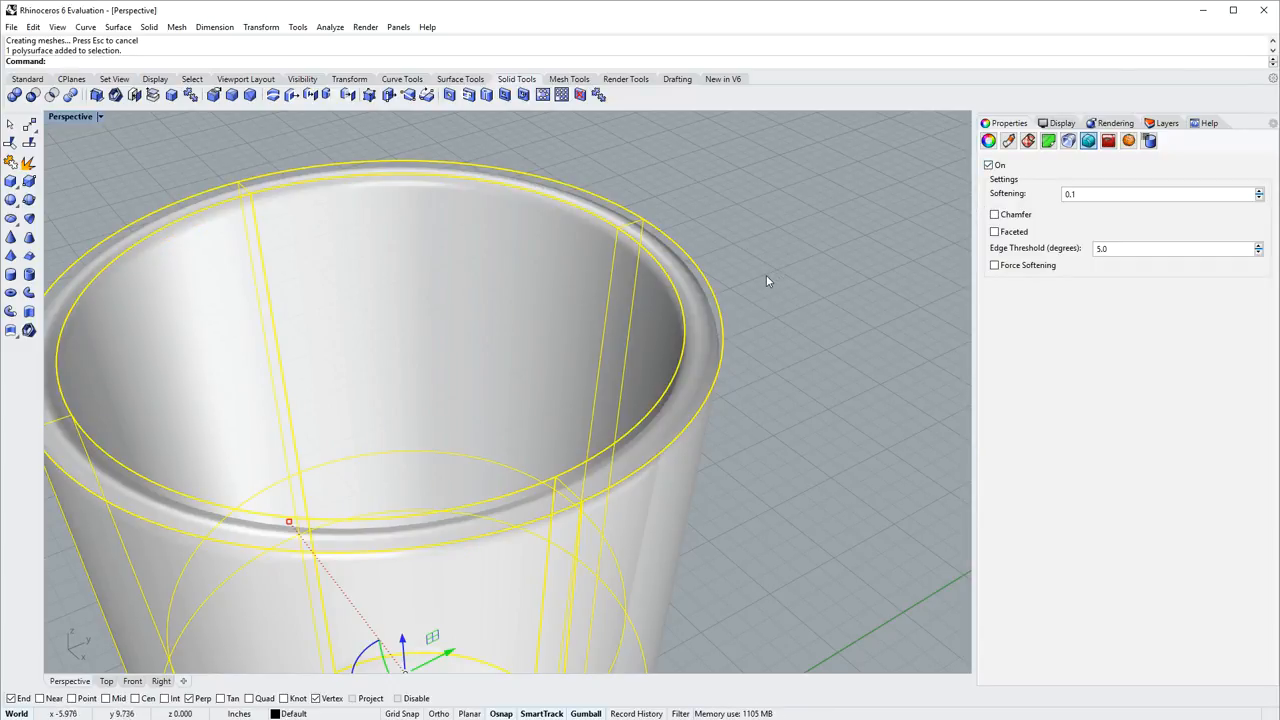
mouse_move(800, 300)
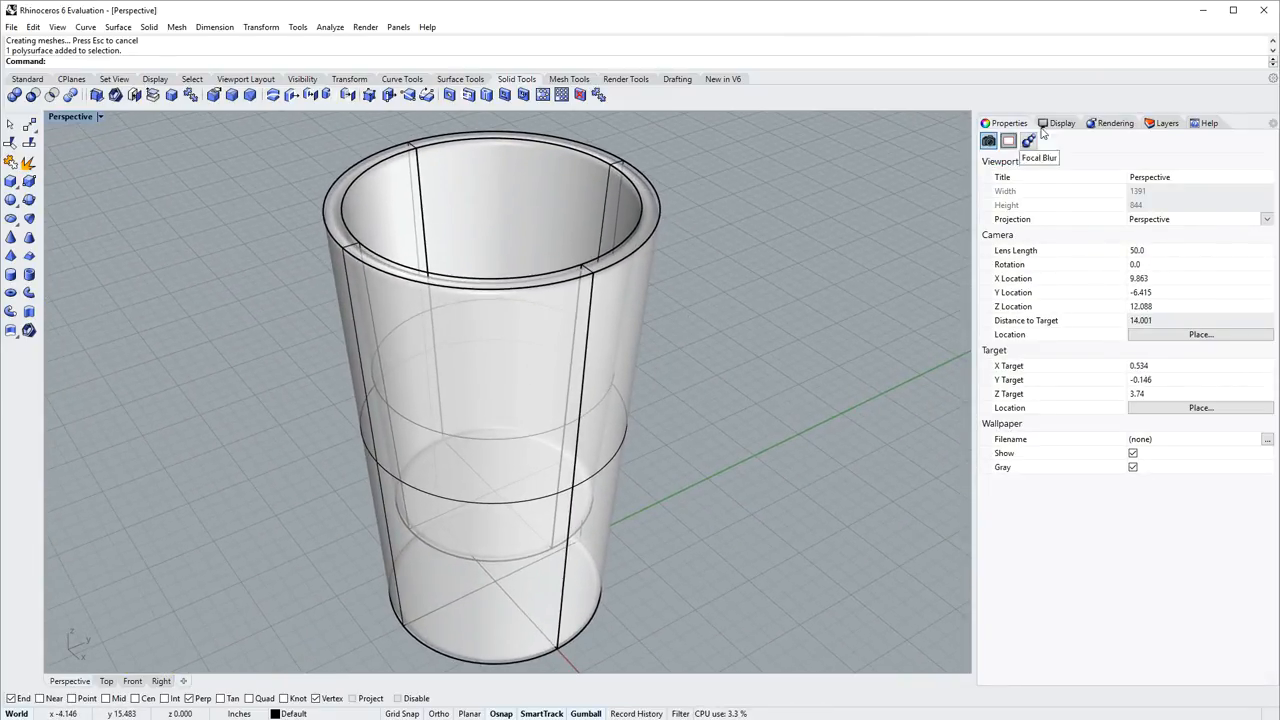
Switch the perspective viewport's display mode to Raytraced.
click(1062, 122)
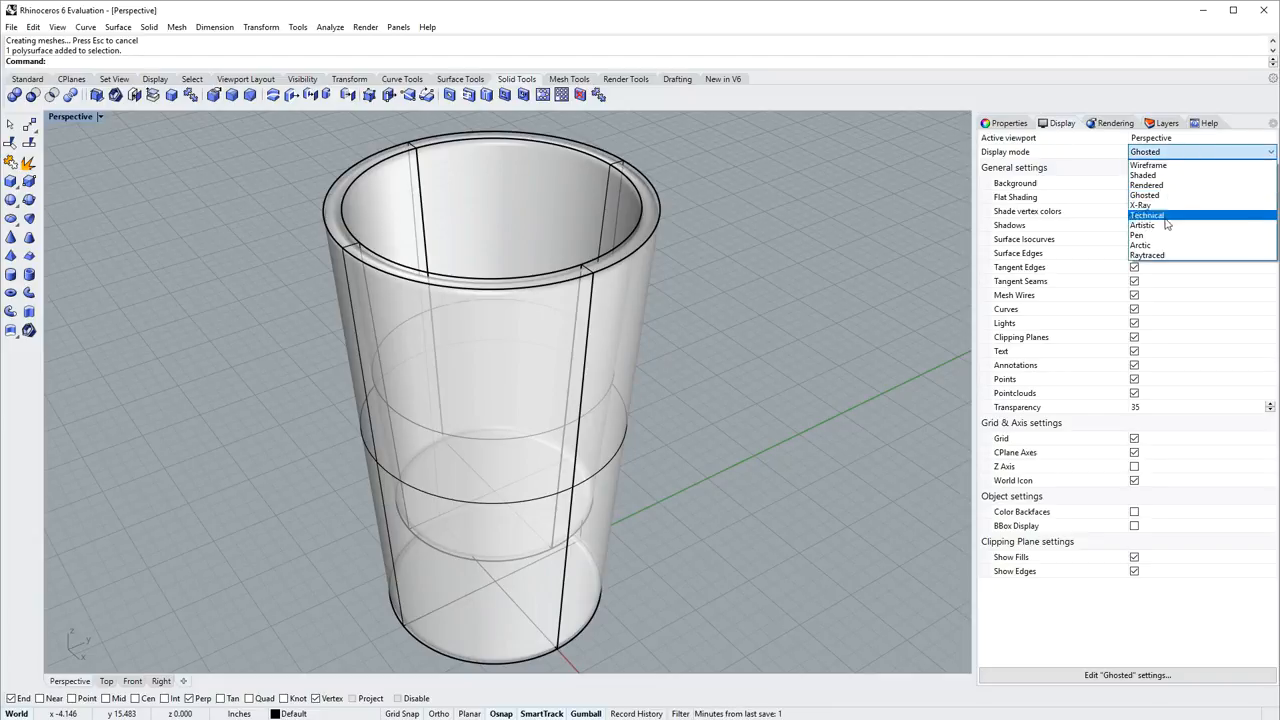
click(1148, 256)
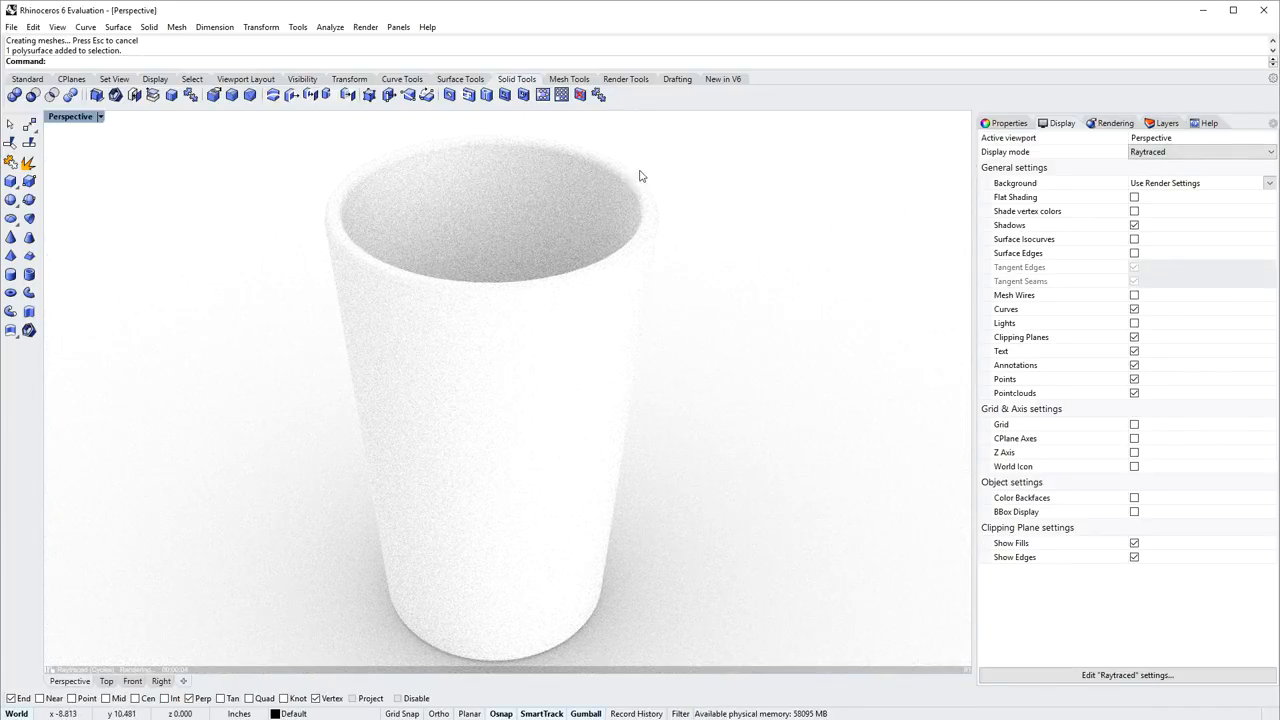
click(988, 140)
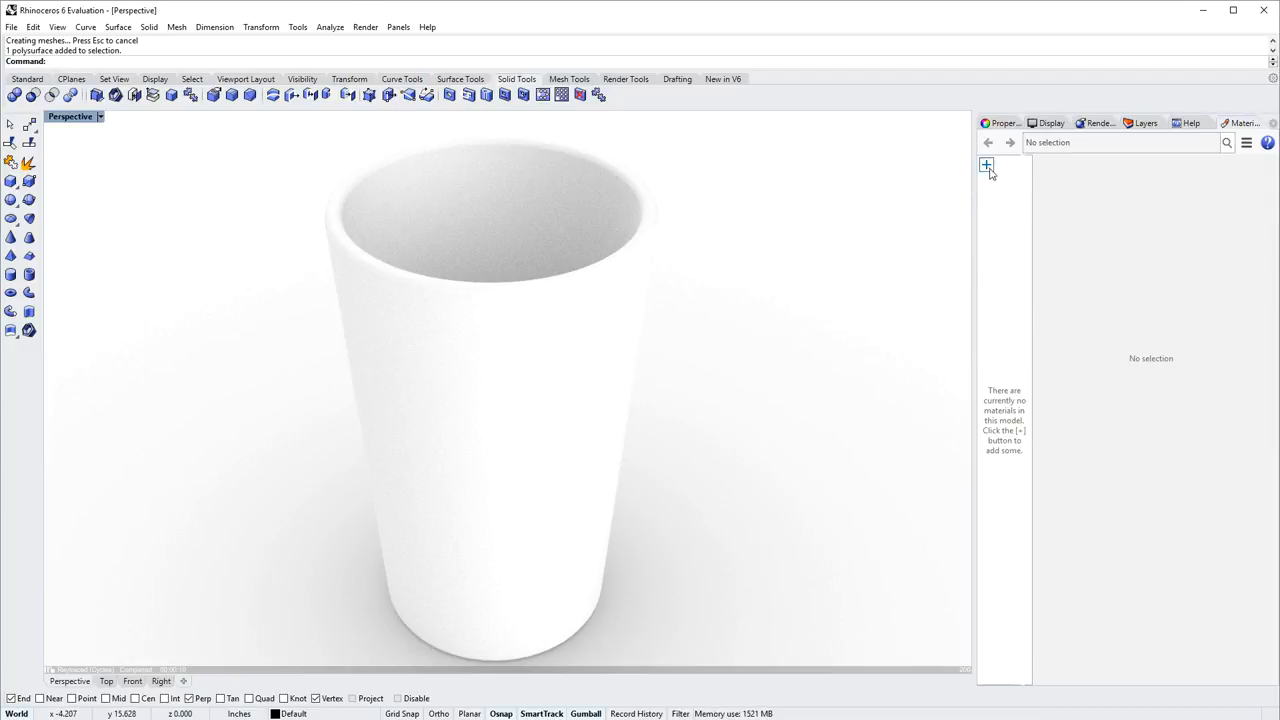
mouse_move(986, 164)
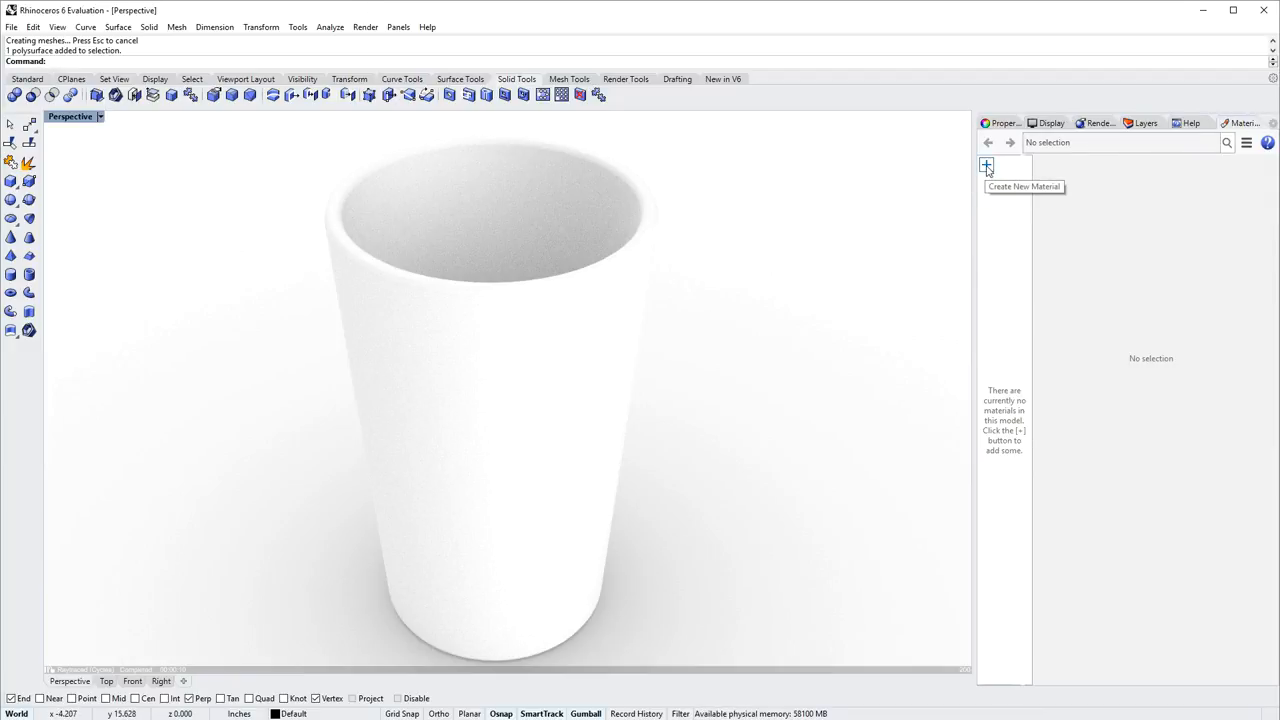
Create a new Glass material so the cup renders as clear glass.
click(986, 164)
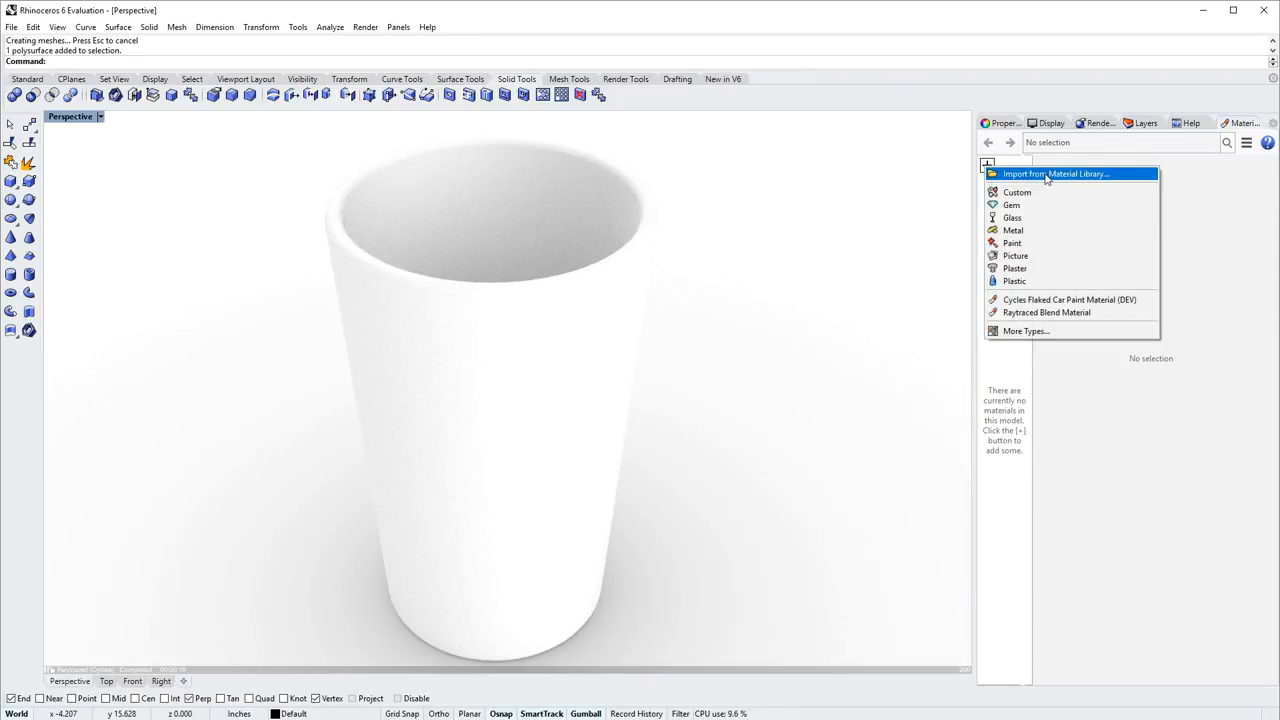
mouse_move(1036, 216)
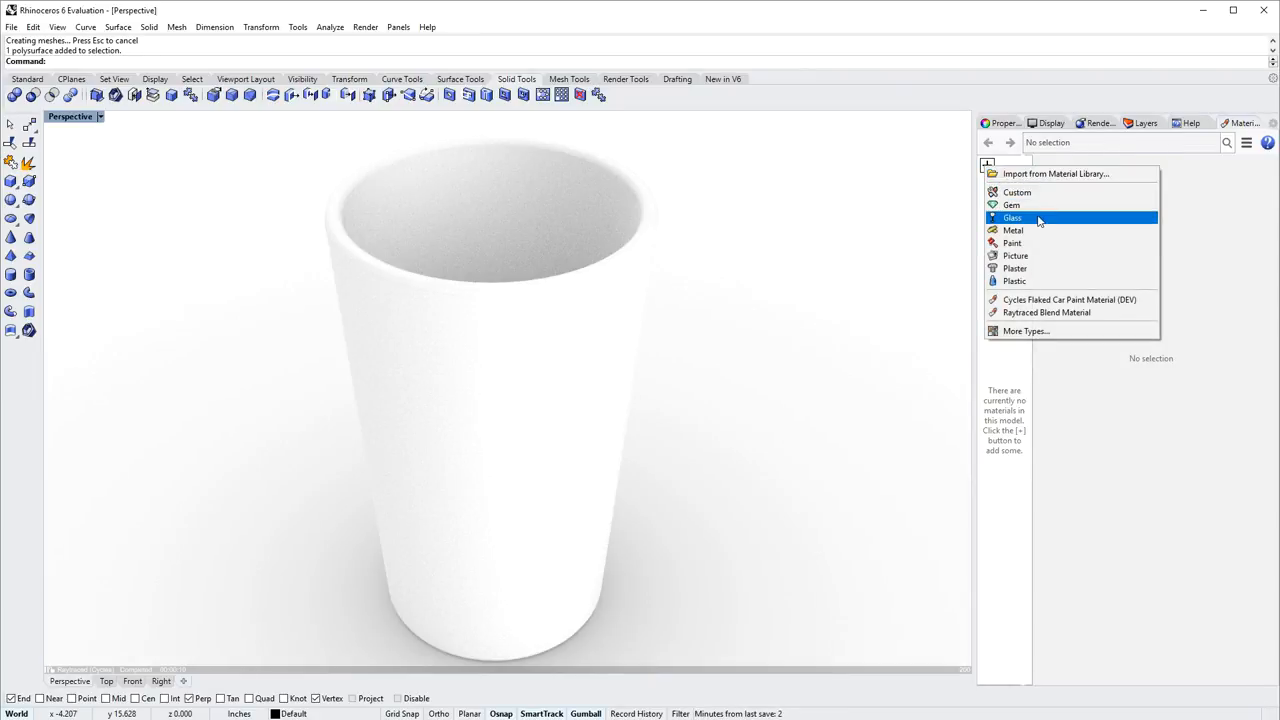
click(1012, 216)
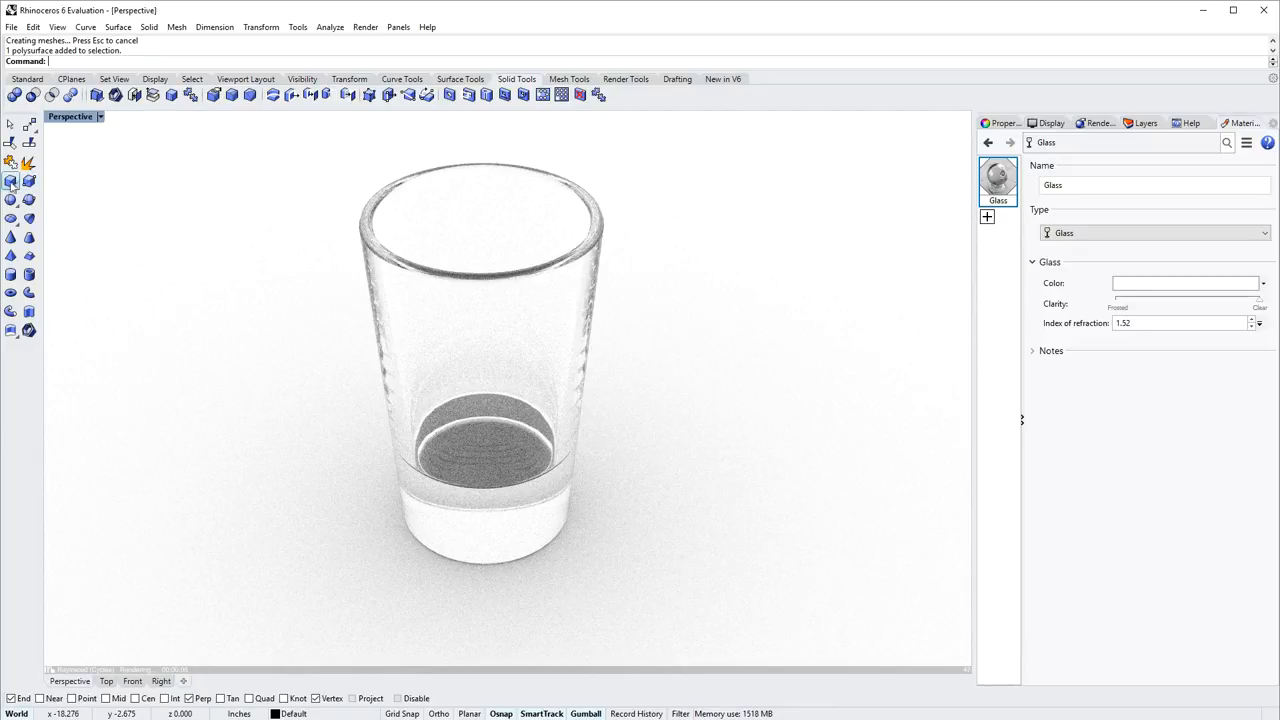
Boolean-difference the box with the glass, keeping the glass, to form the liquid solid.
click(10, 180)
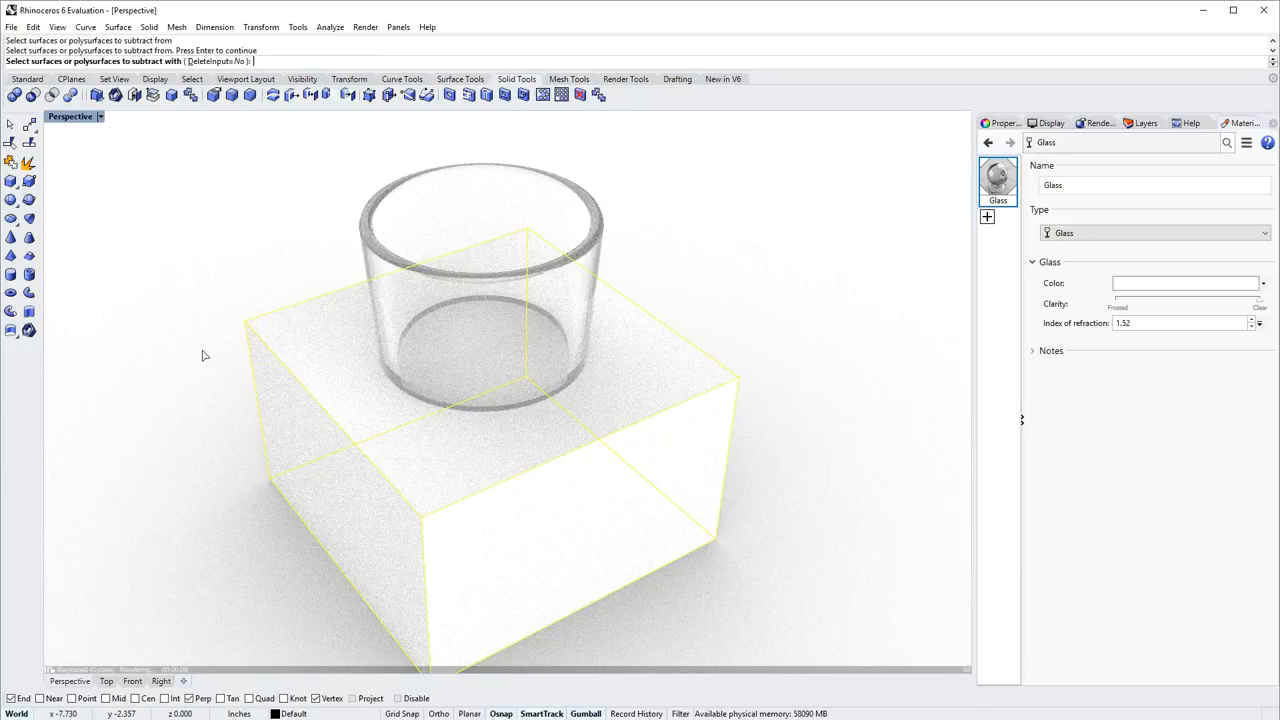
click(450, 250)
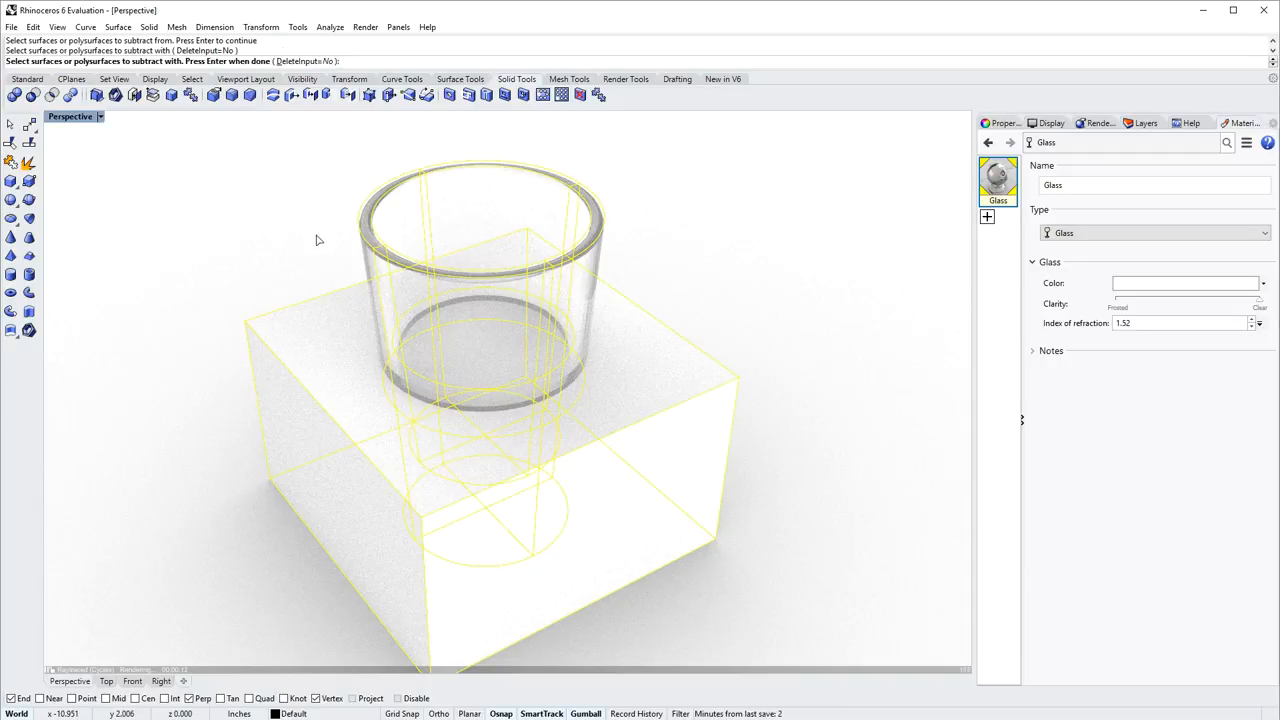
key(Return)
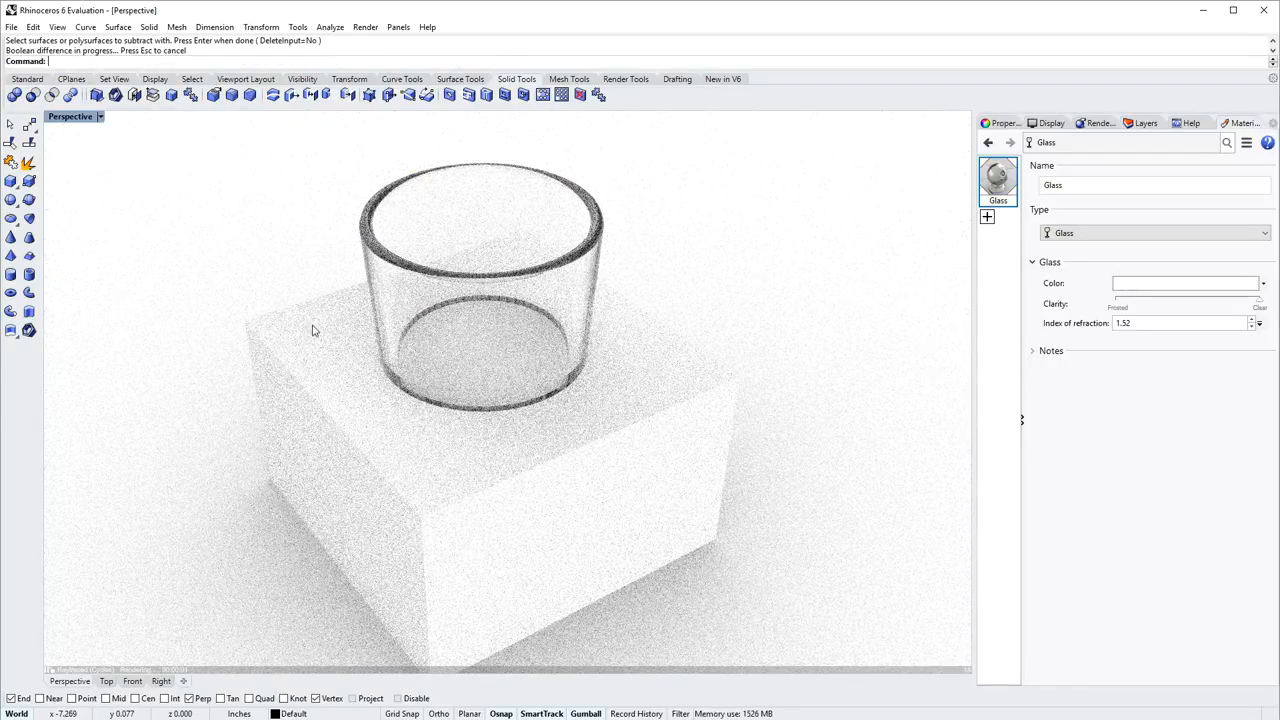
click(316, 330)
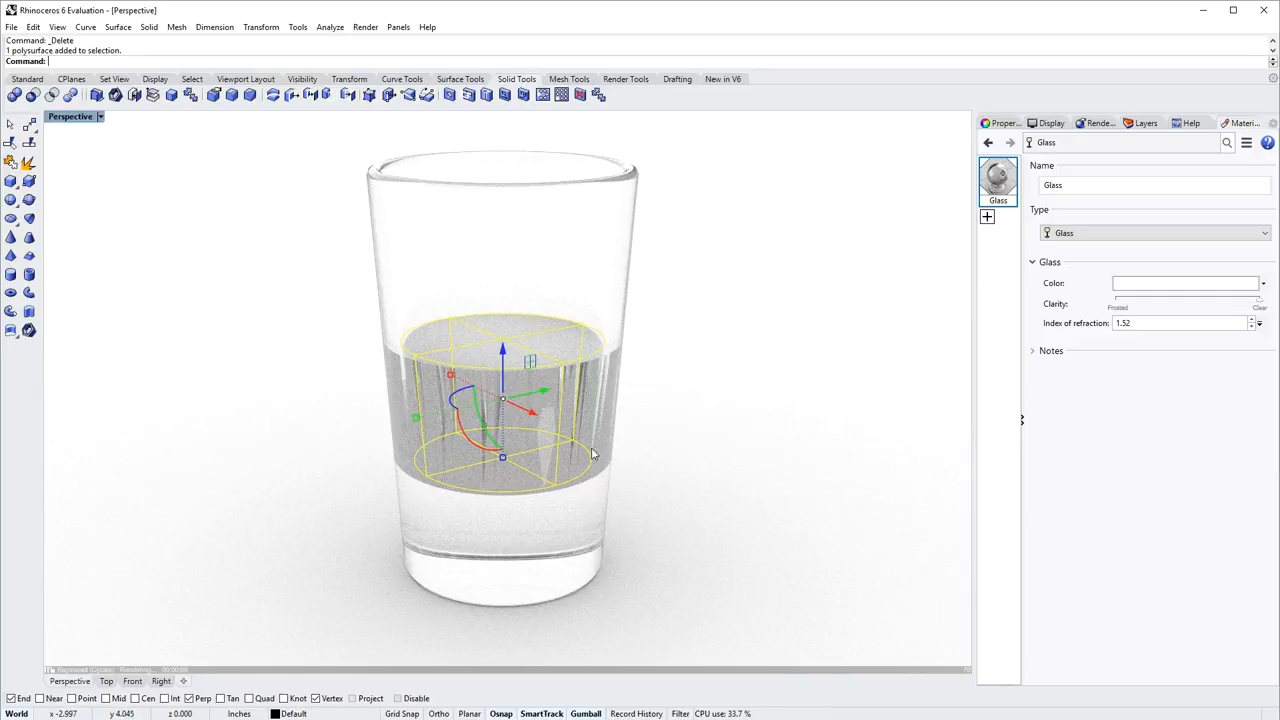
mouse_move(612, 314)
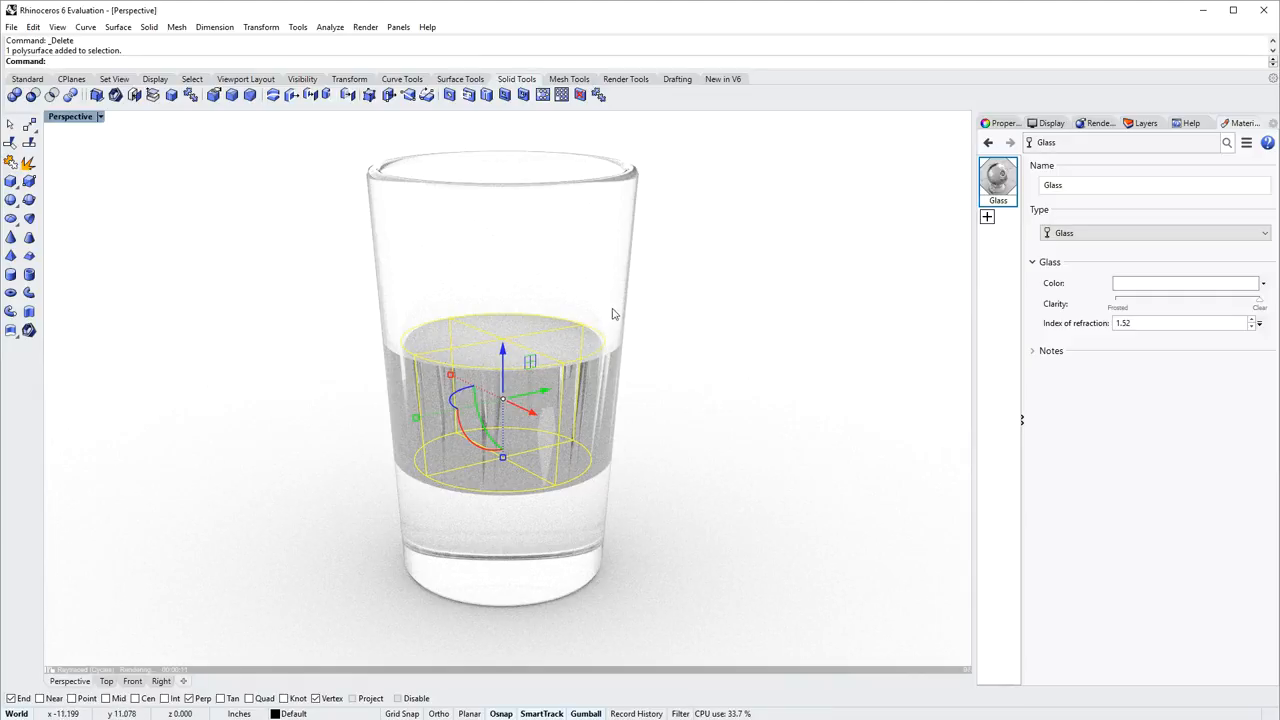
mouse_move(392, 432)
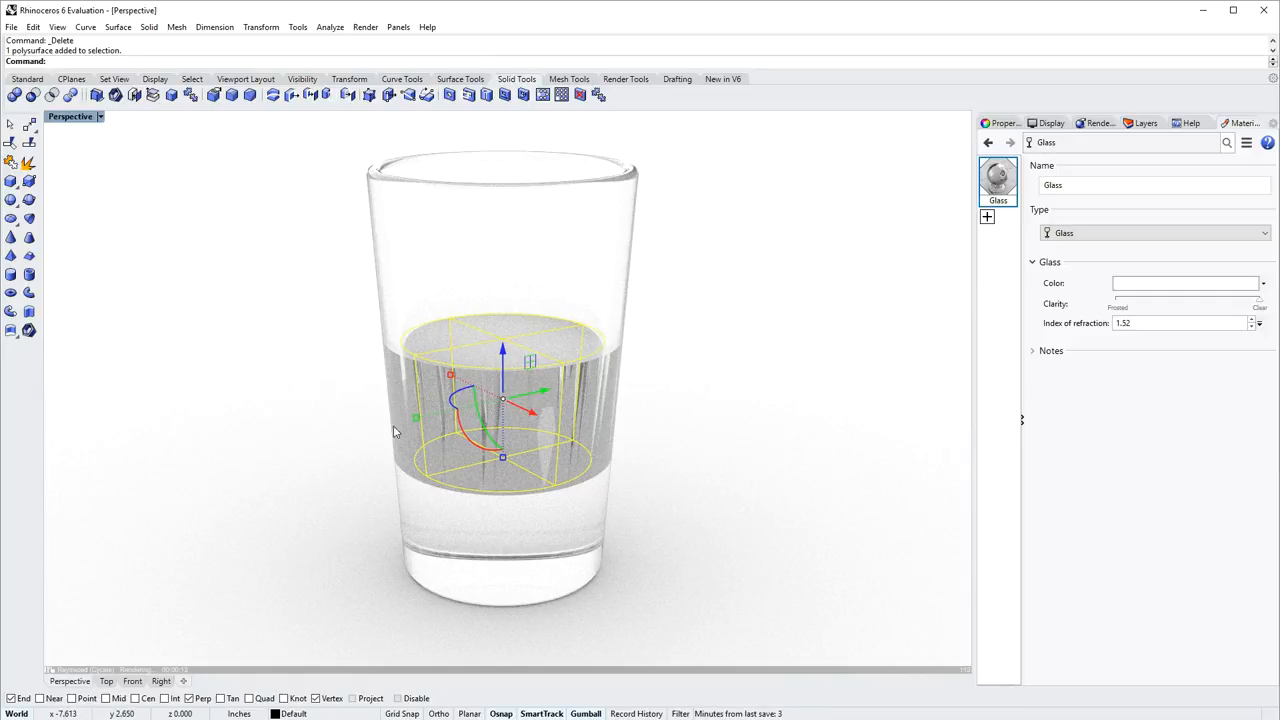
mouse_move(336, 456)
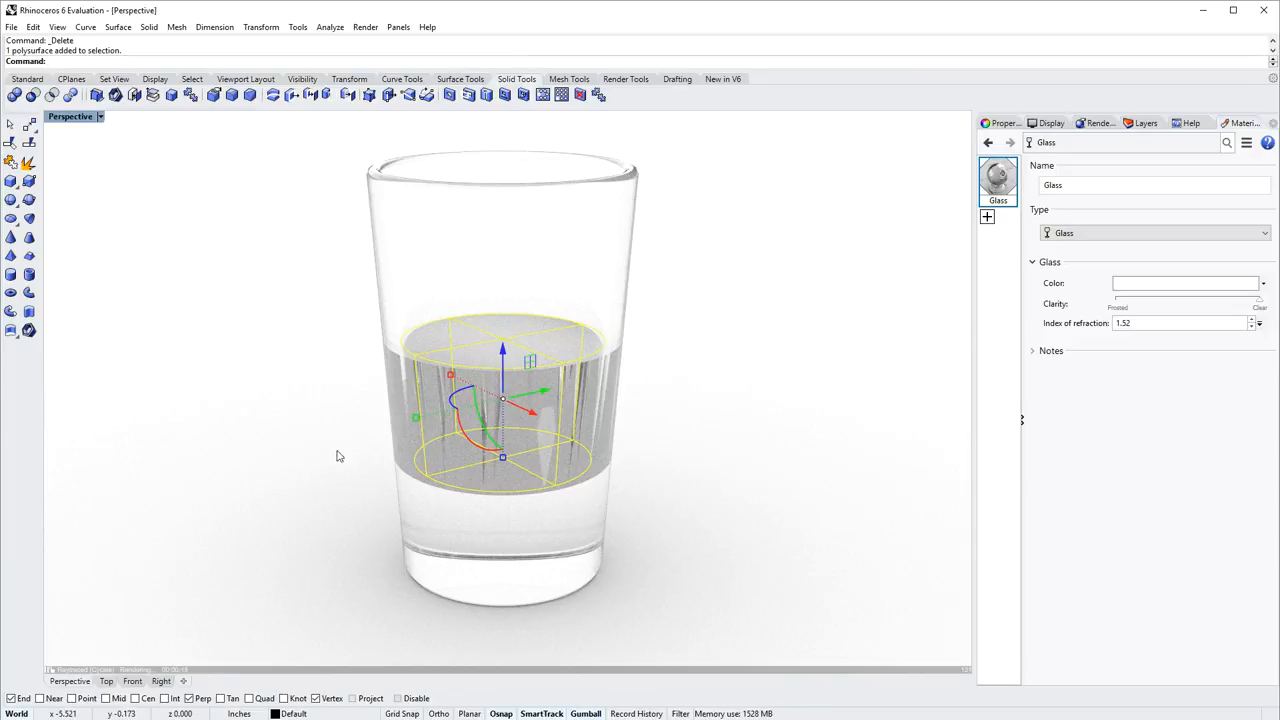
mouse_move(290, 418)
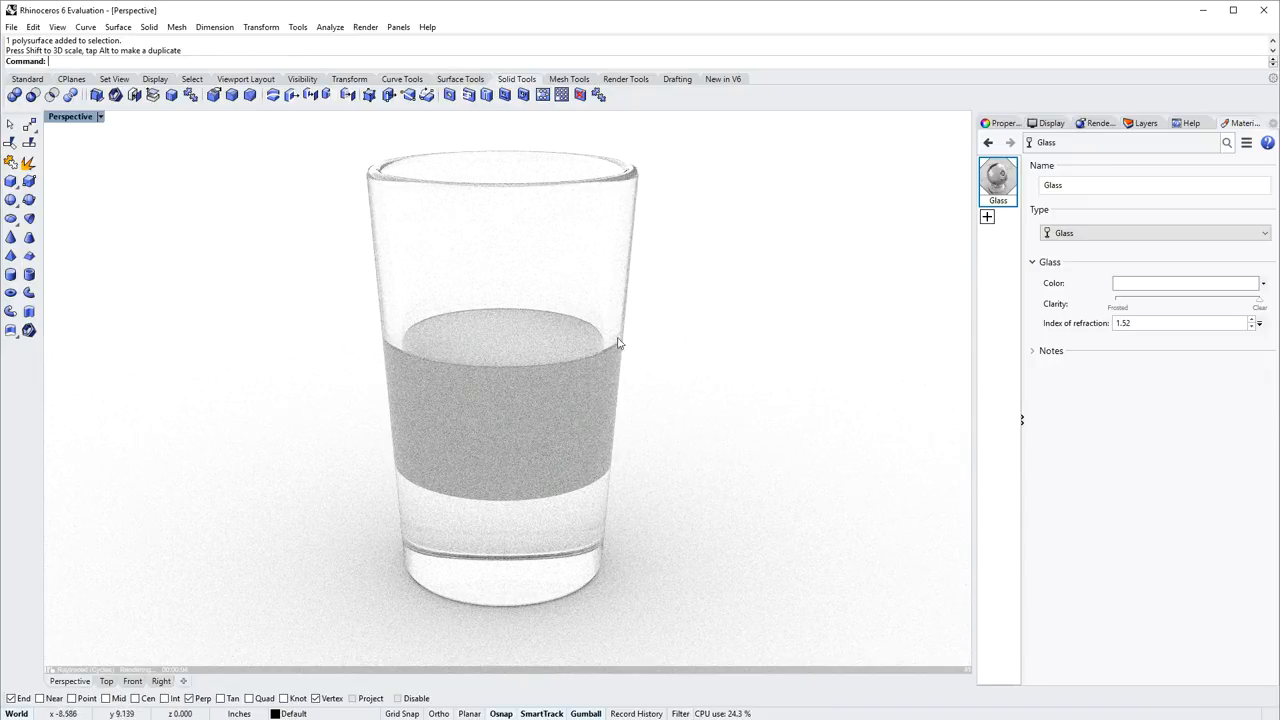
mouse_move(676, 348)
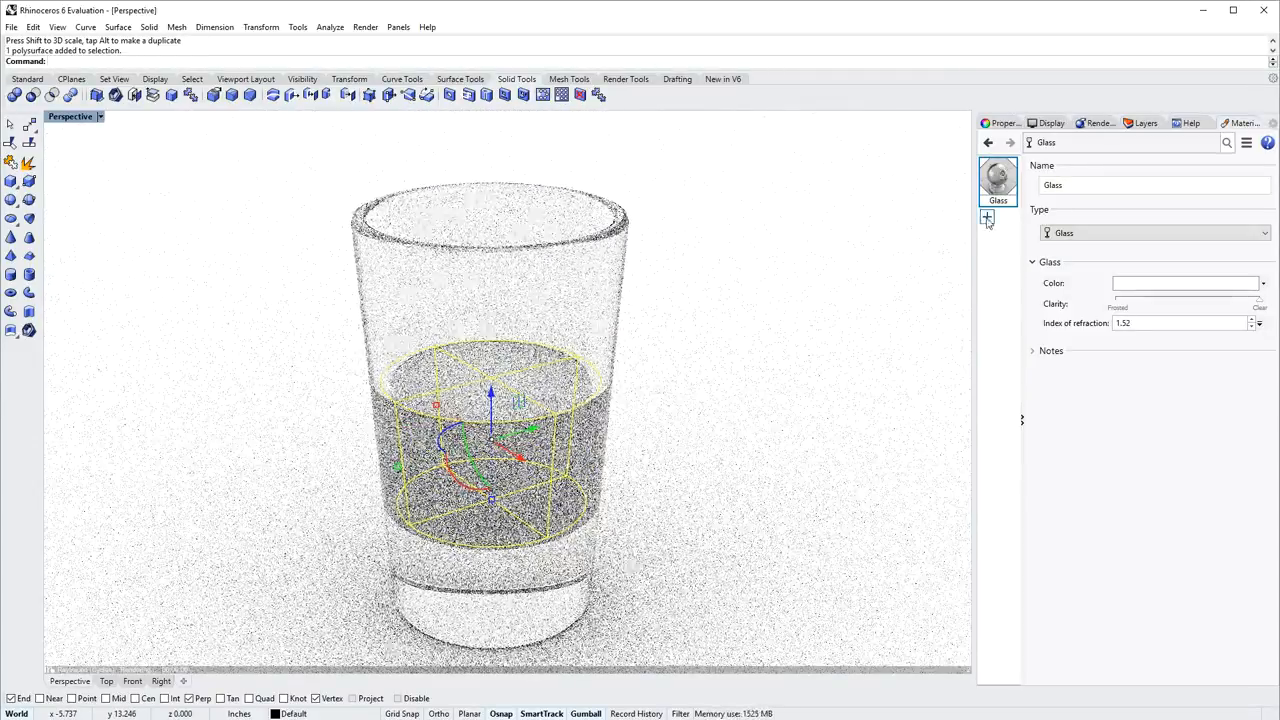
Create a Custom material with full transparency and the Water (1.33) IOR preset.
click(988, 218)
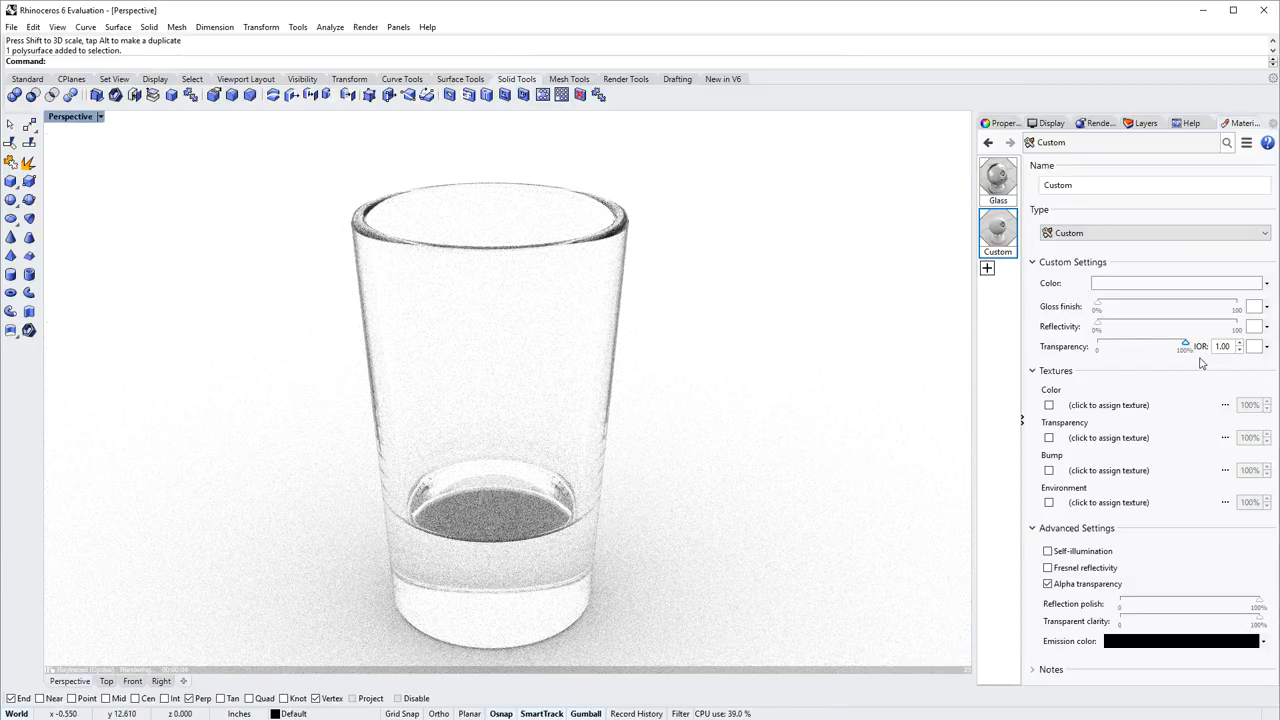
click(1224, 346)
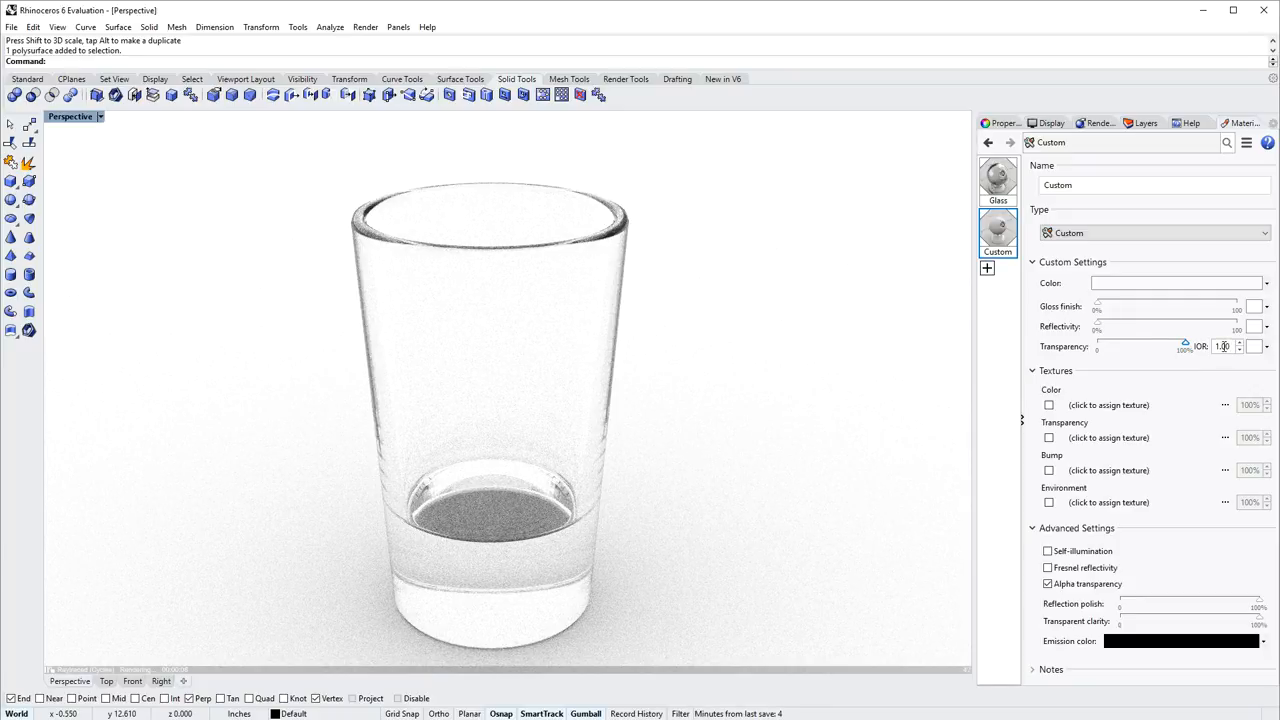
click(1240, 346)
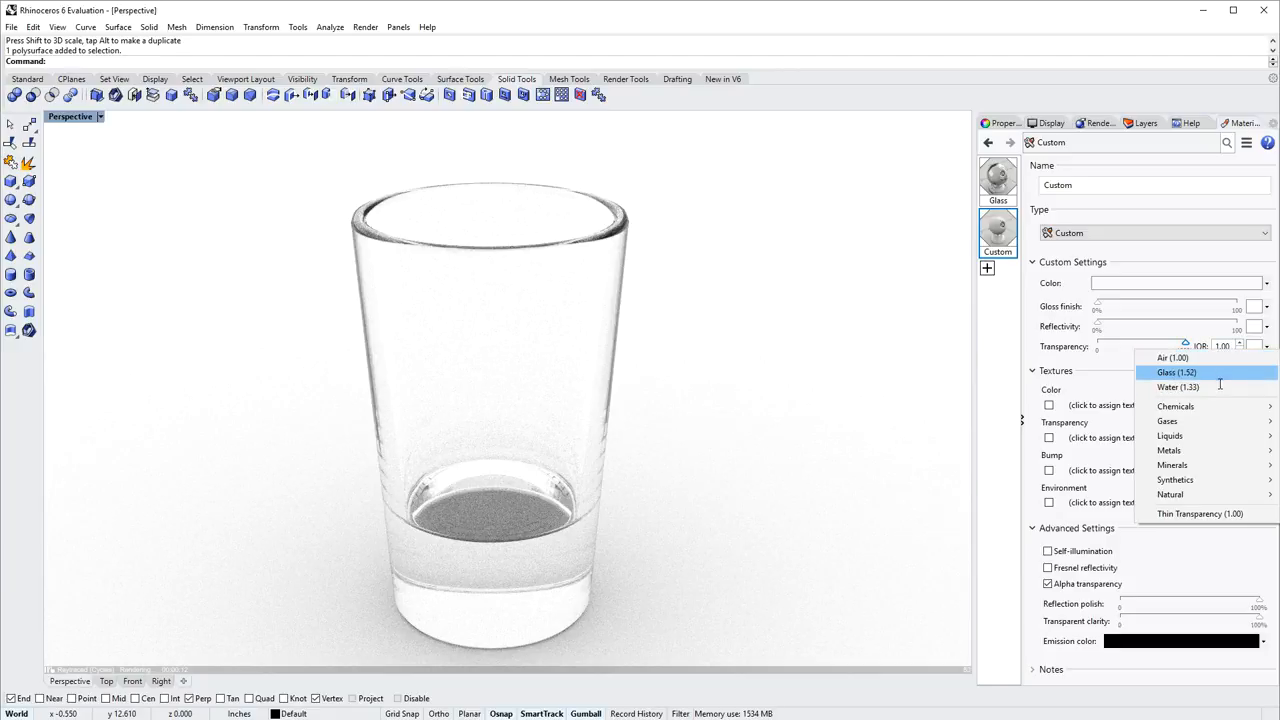
click(1176, 388)
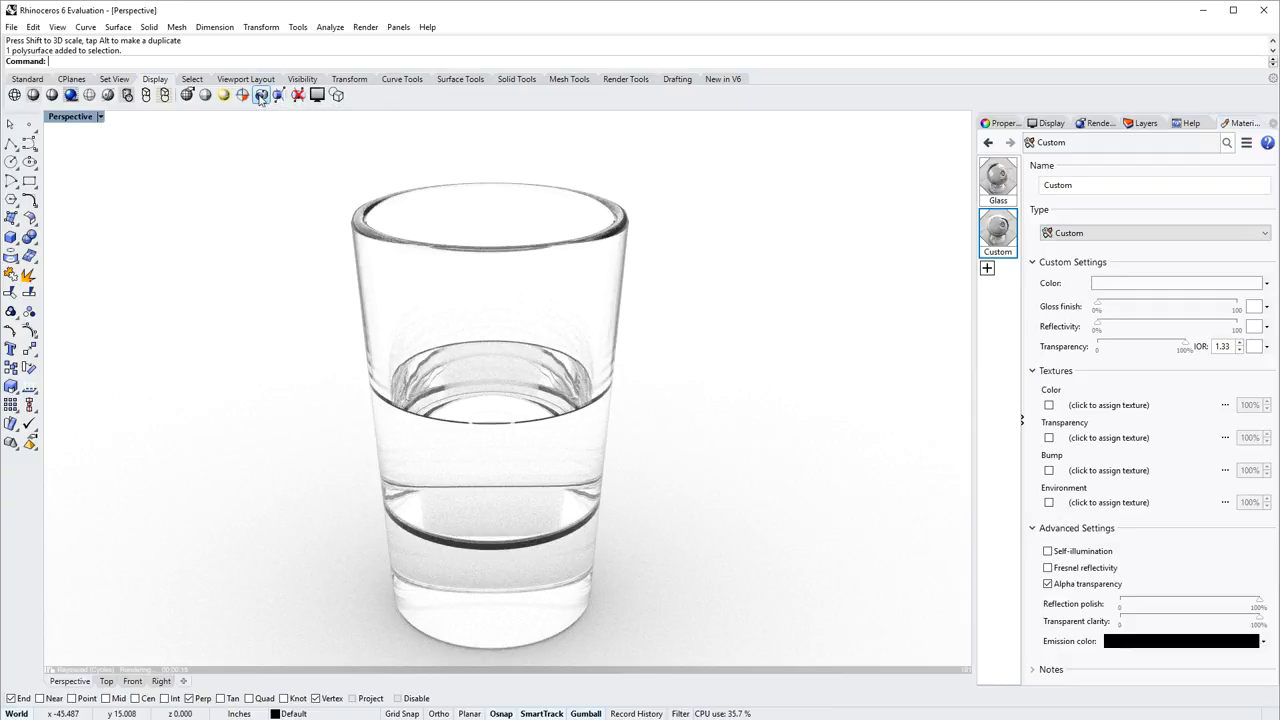
Bring up the Capture viewport options for the raytraced water-filled glass view.
click(262, 94)
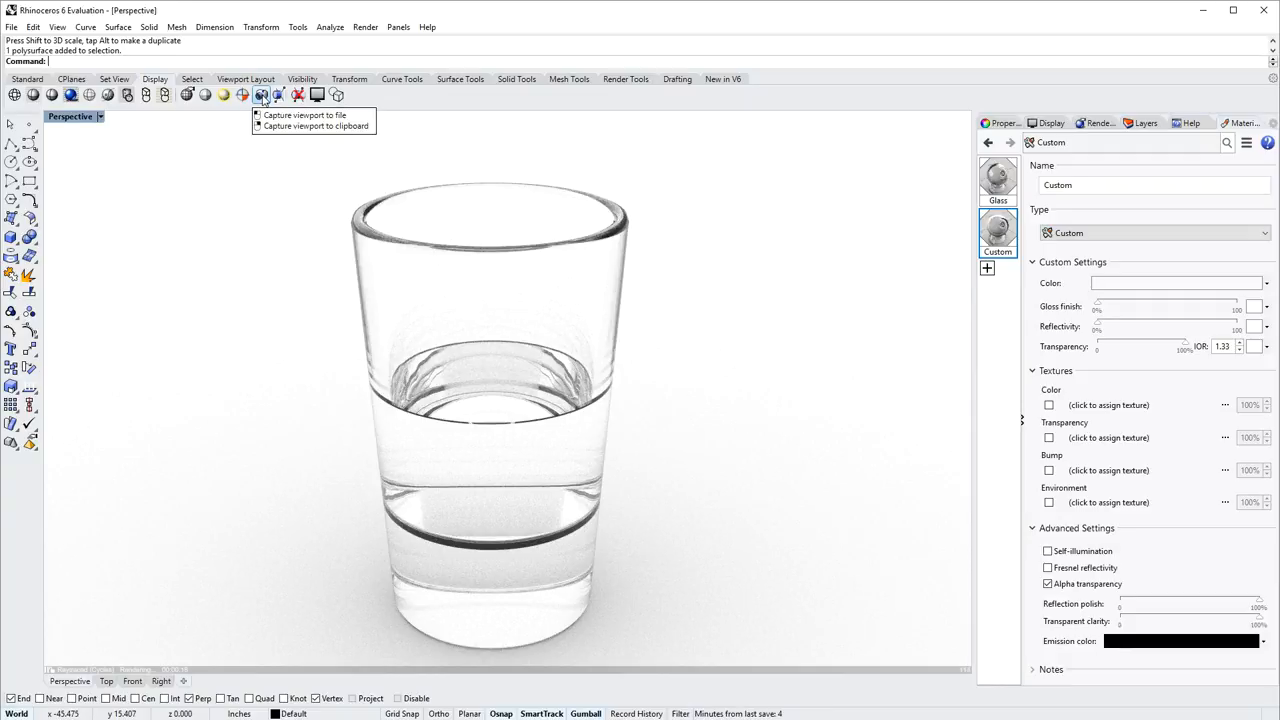